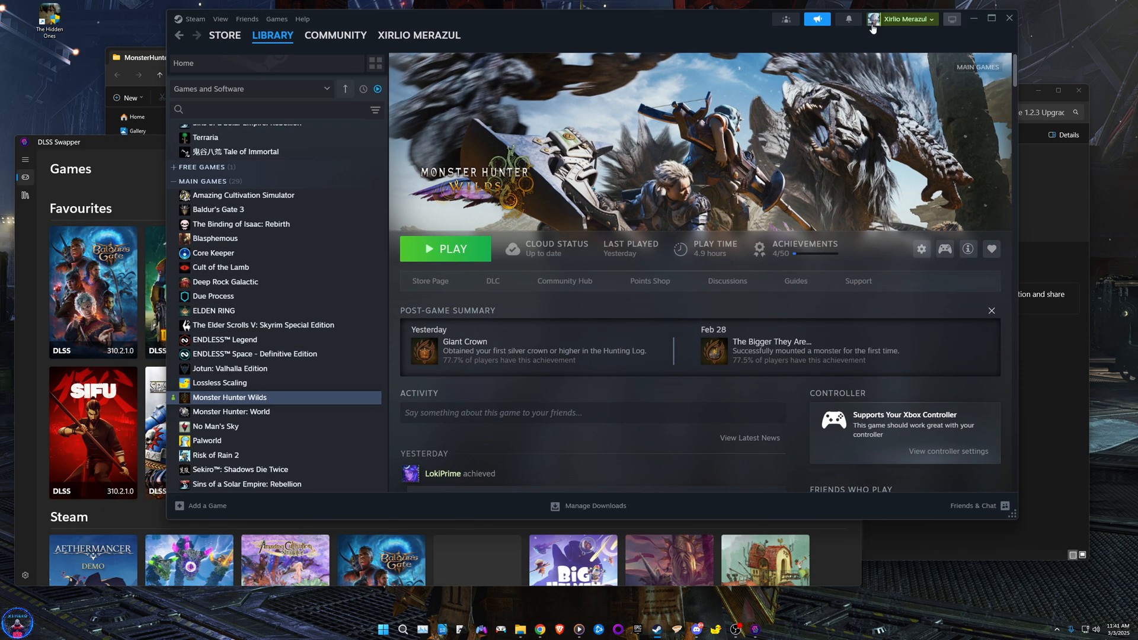
{"action": "mouse_move", "coordinate": [703, 33]}
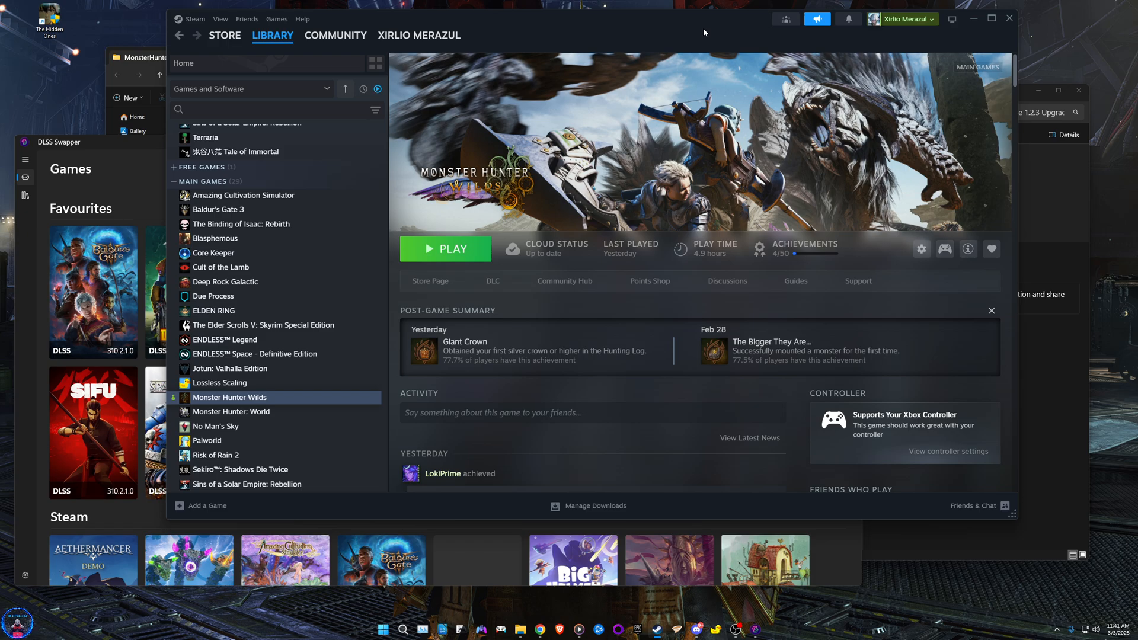
{"action": "mouse_move", "coordinate": [680, 20]}
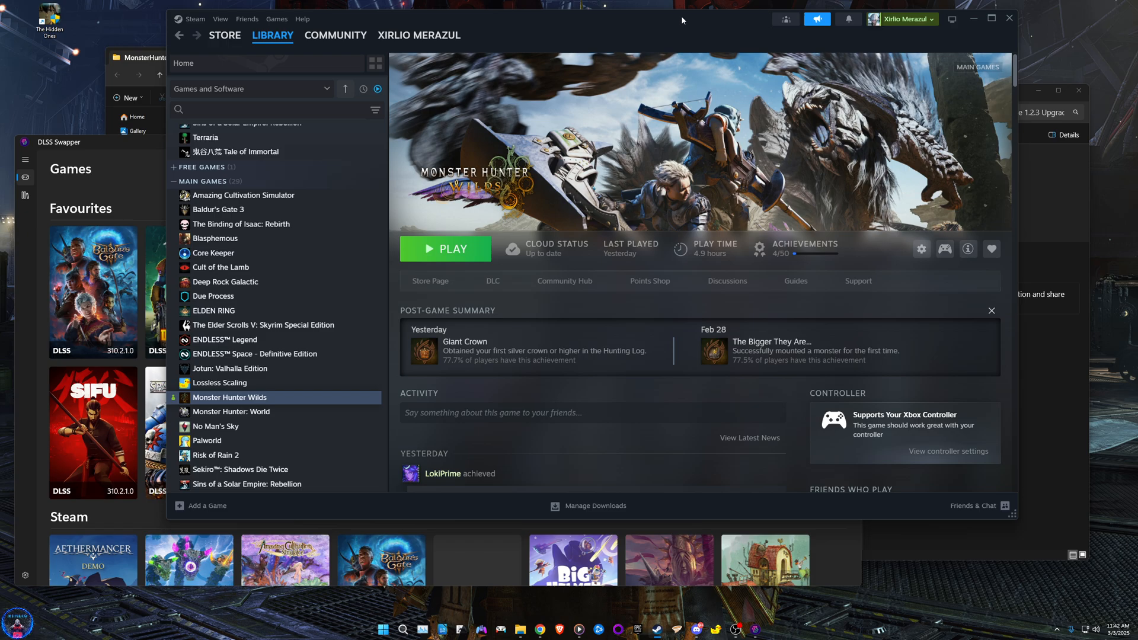
{"action": "mouse_move", "coordinate": [673, 16]}
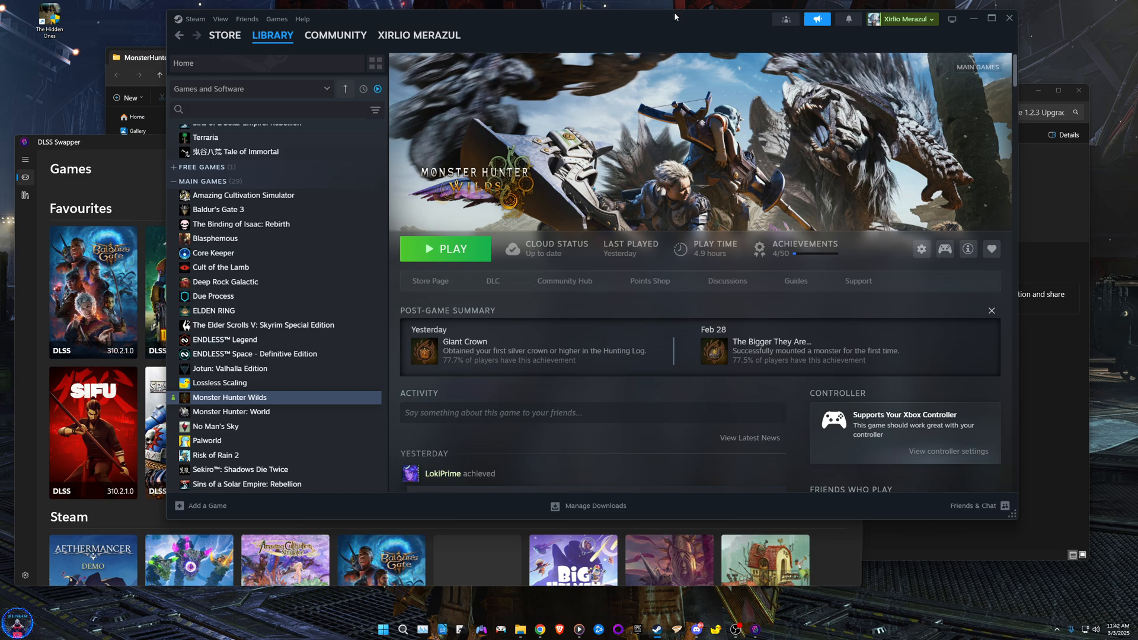
{"action": "mouse_move", "coordinate": [656, 20]}
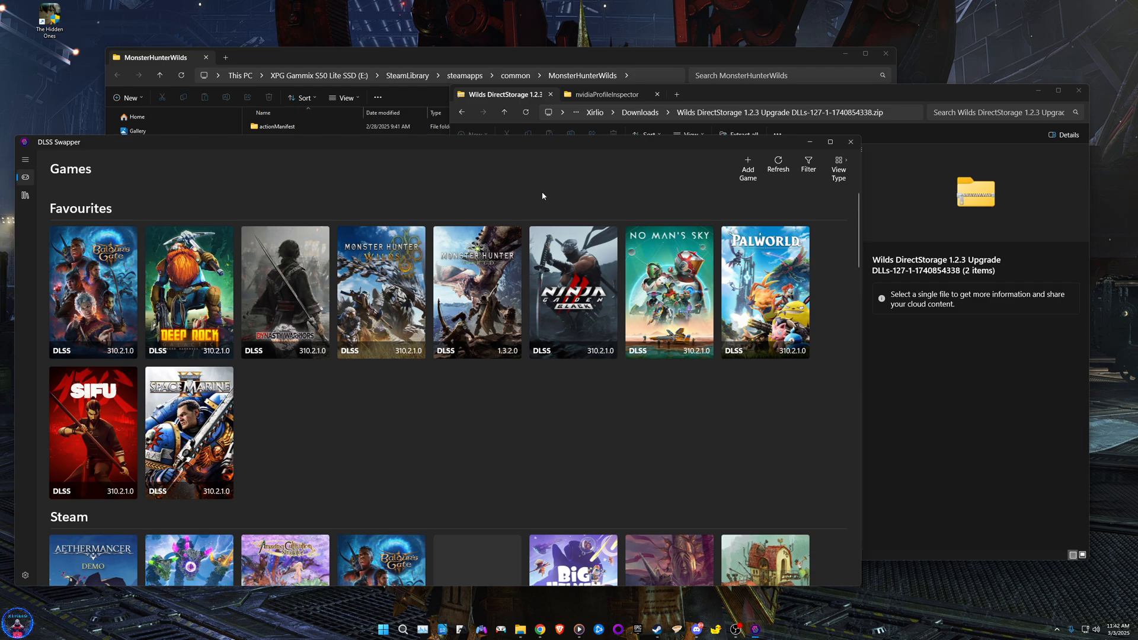
{"action": "mouse_move", "coordinate": [752, 508]}
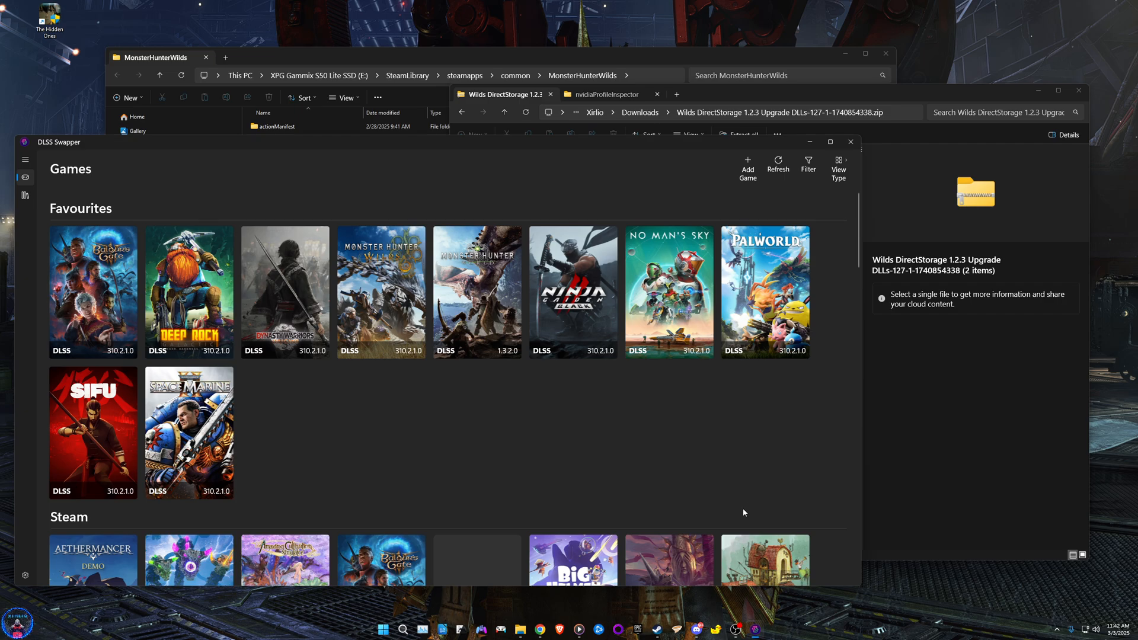
{"action": "mouse_move", "coordinate": [854, 482]}
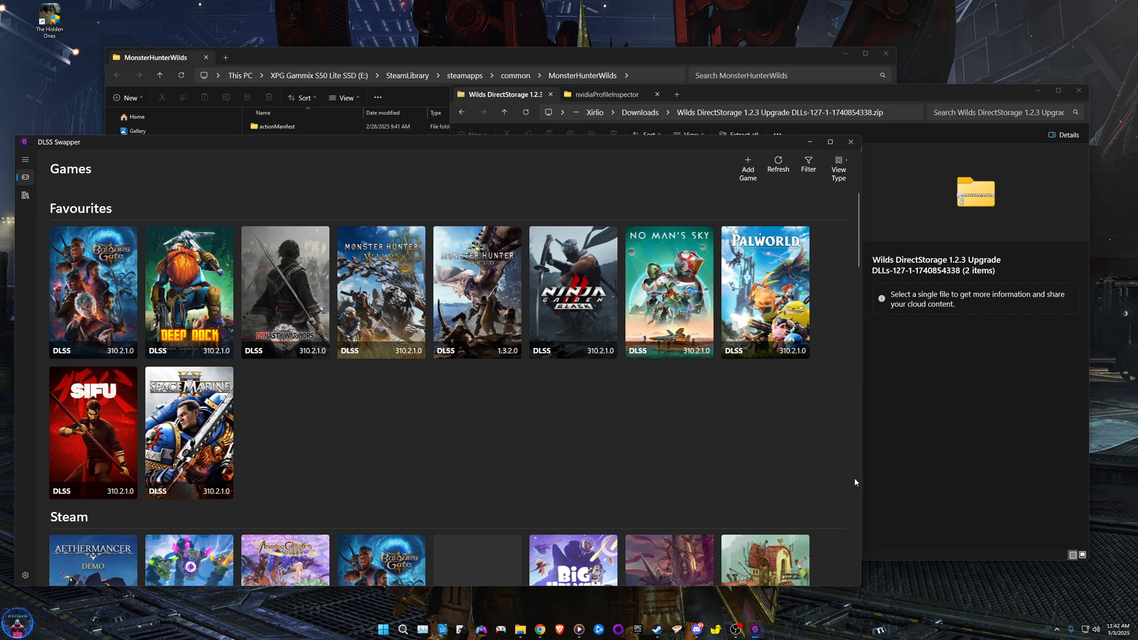
Step: Launch nvidiaProfileInspector.exe from its folder to show the global driver profile
{"action": "left_click", "coordinate": [606, 94]}
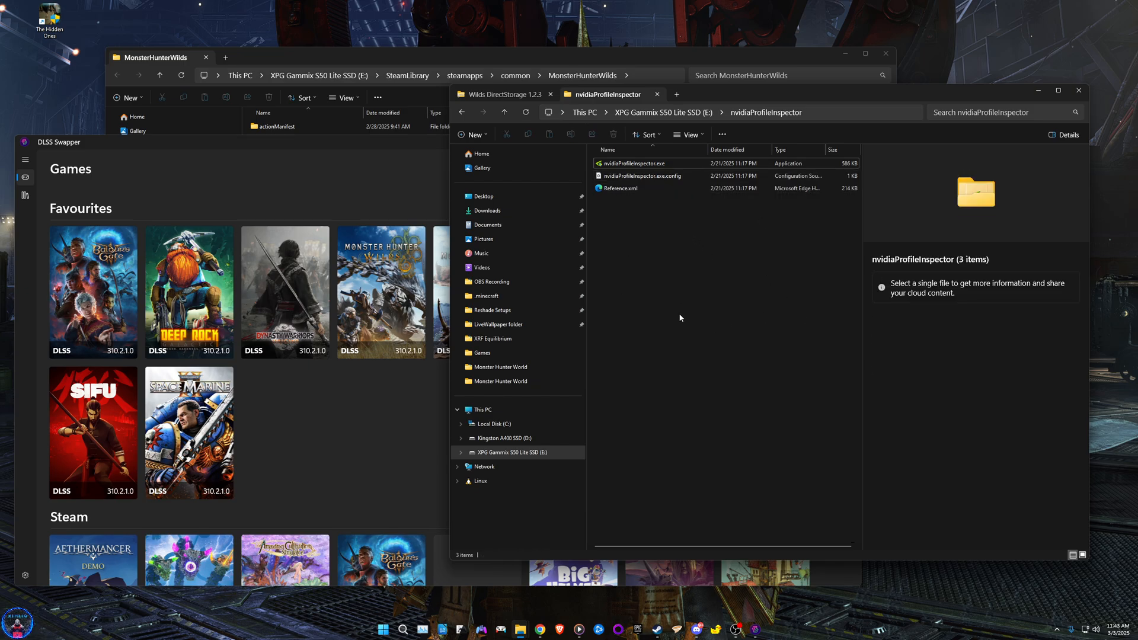
{"action": "left_click", "coordinate": [634, 163]}
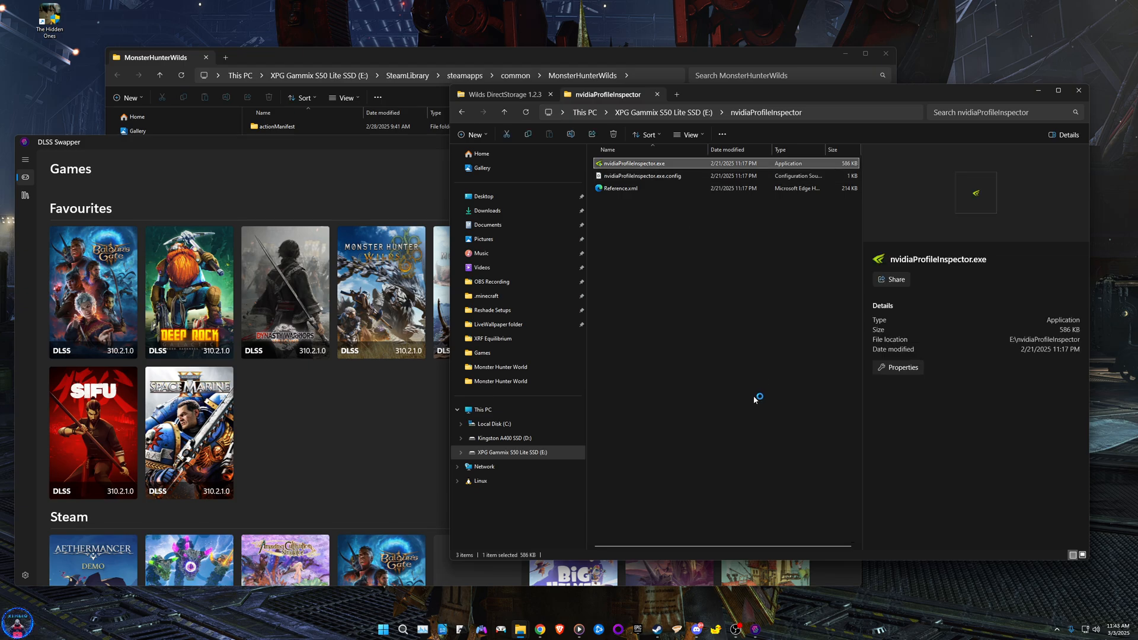
{"action": "double_click", "coordinate": [632, 162]}
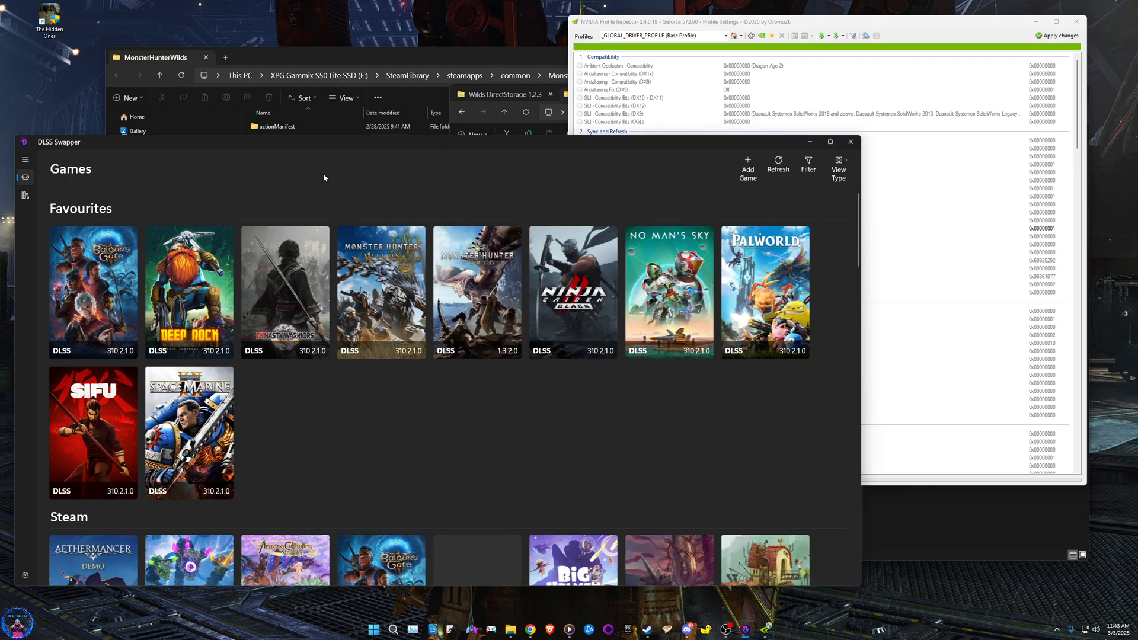
{"action": "mouse_move", "coordinate": [571, 469]}
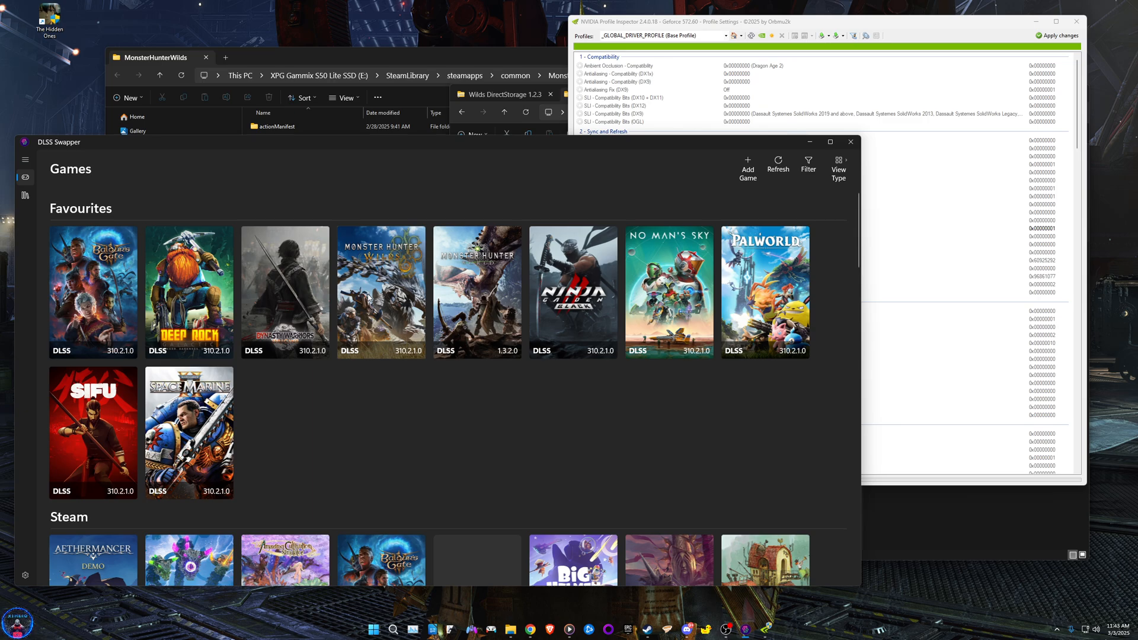
{"action": "mouse_move", "coordinate": [355, 313]}
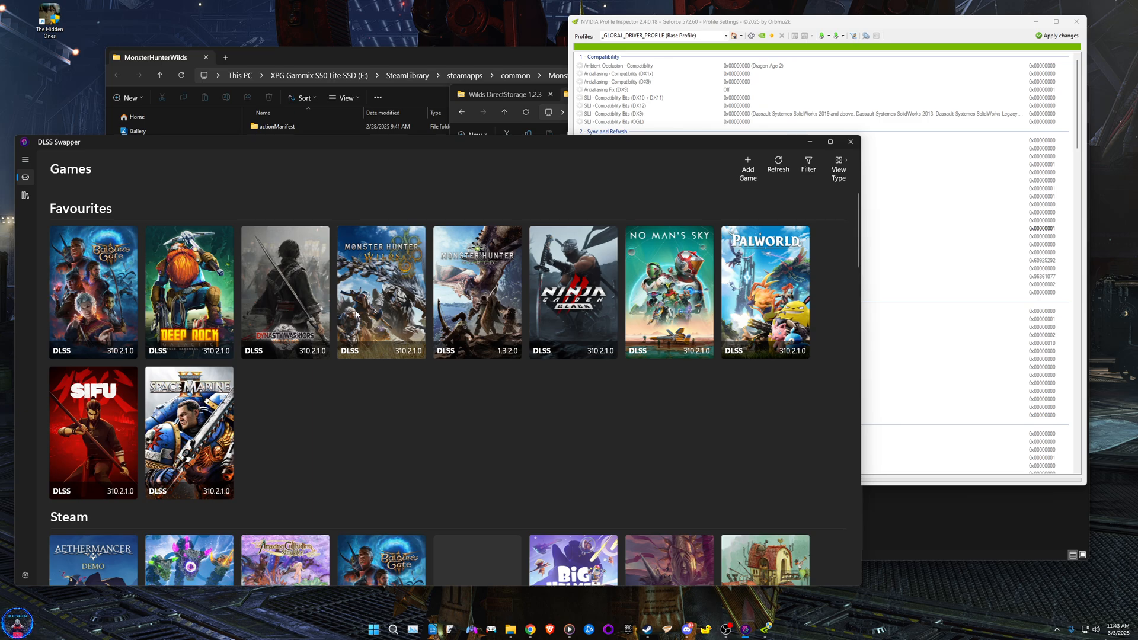
{"action": "mouse_move", "coordinate": [716, 414]}
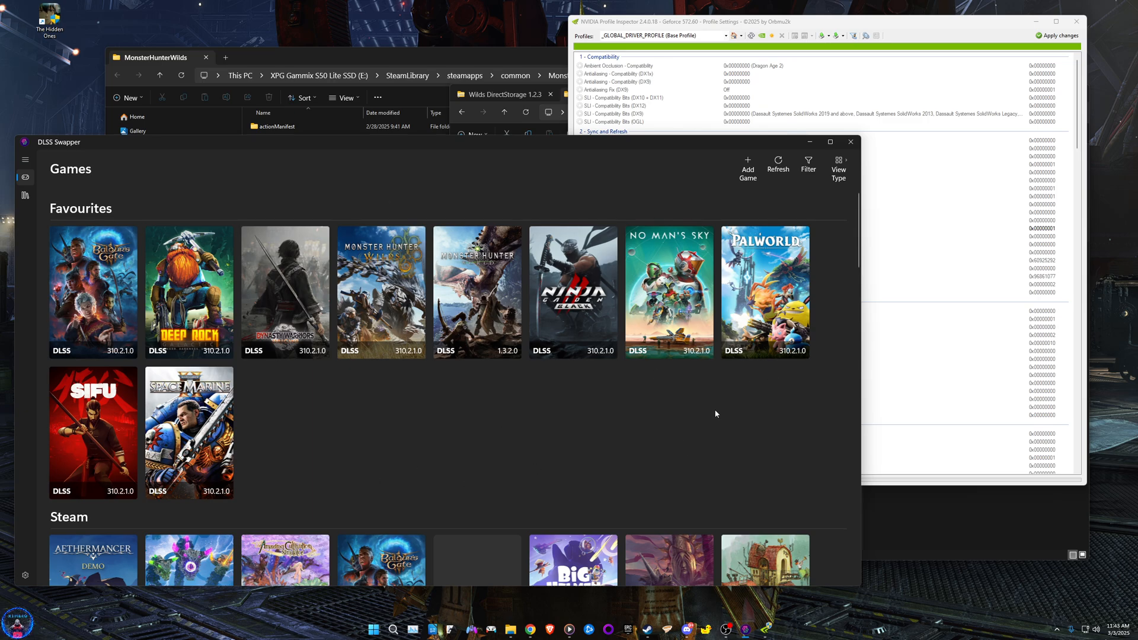
{"action": "mouse_move", "coordinate": [447, 444]}
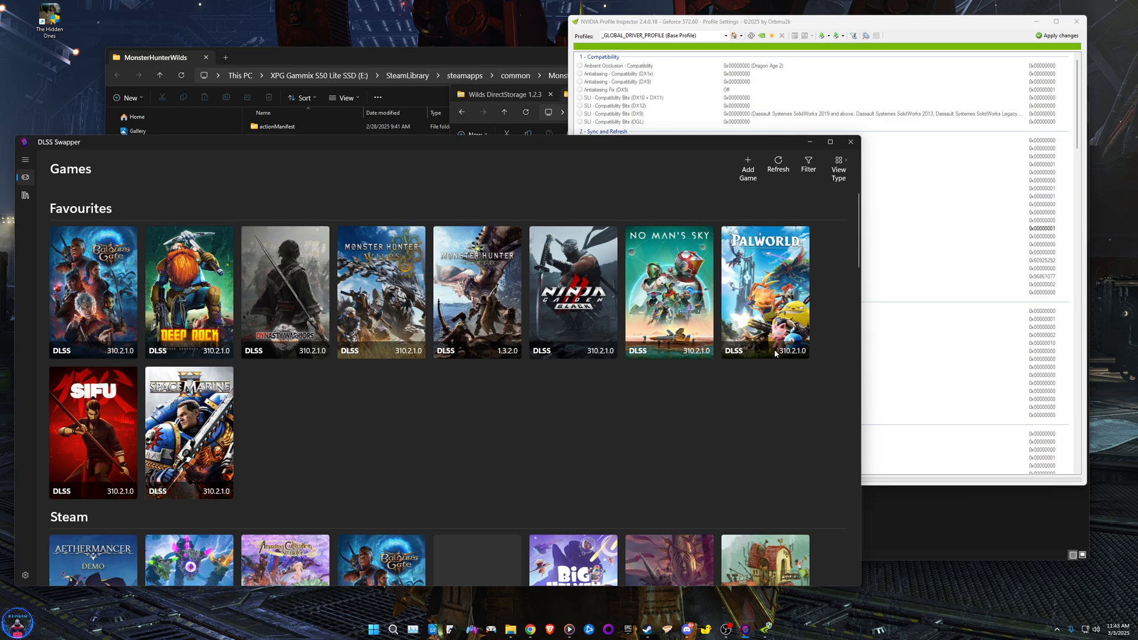
{"action": "mouse_move", "coordinate": [350, 364]}
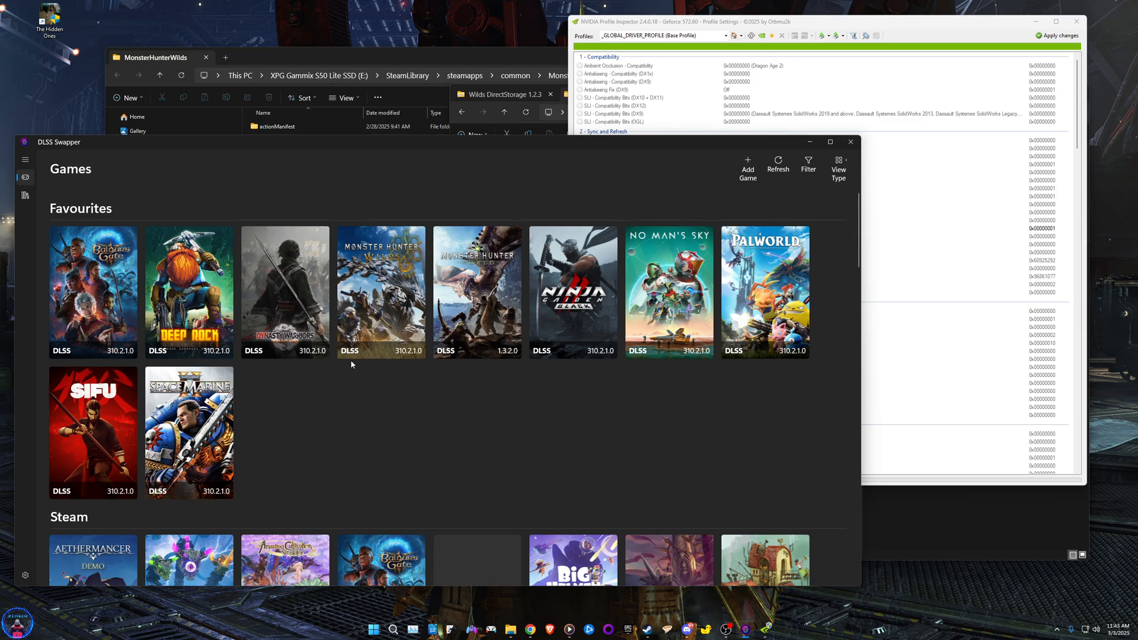
Step: View Monster Hunter Wilds' DLSS version list, download v310.1, and cancel without swapping
{"action": "left_click", "coordinate": [381, 290]}
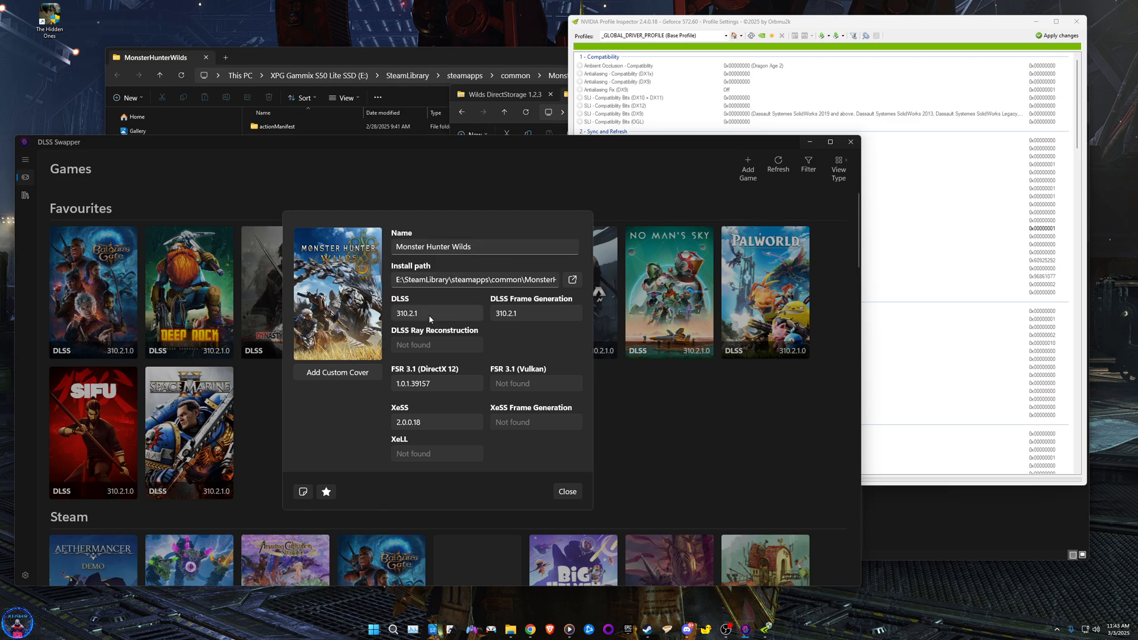
{"action": "left_click", "coordinate": [435, 313]}
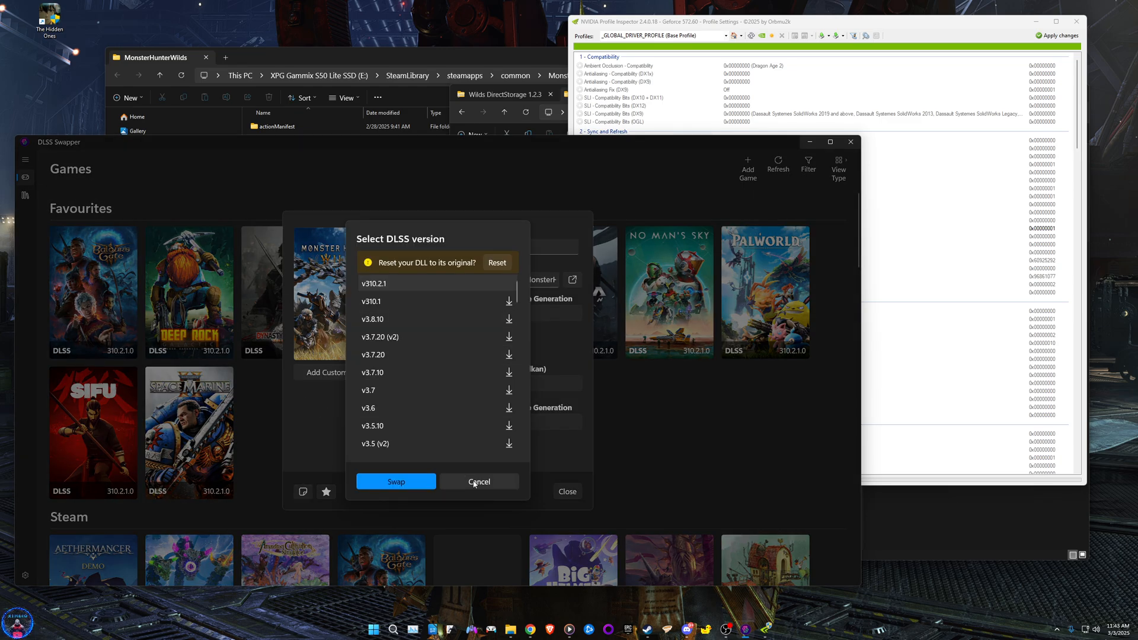
{"action": "mouse_move", "coordinate": [396, 481]}
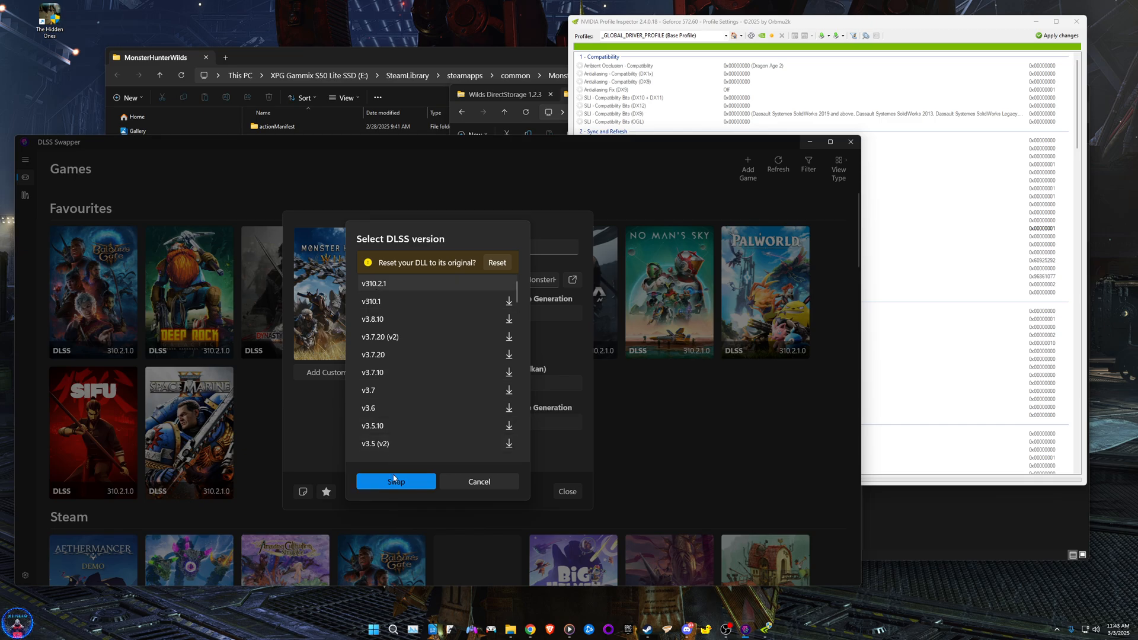
{"action": "mouse_move", "coordinate": [431, 312]}
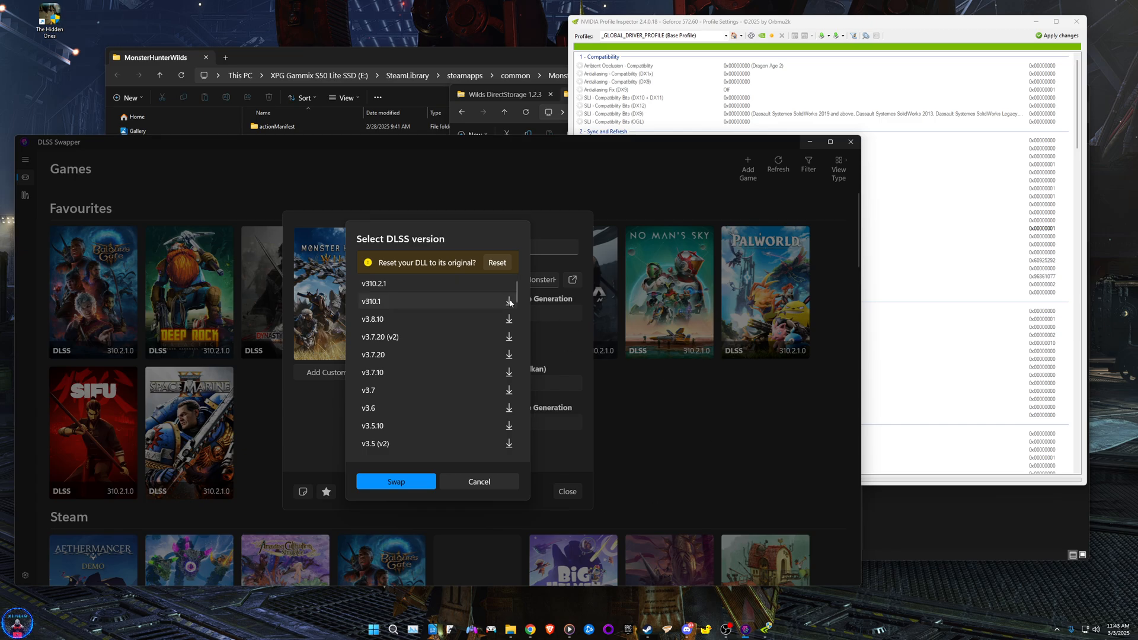
{"action": "left_click", "coordinate": [509, 303]}
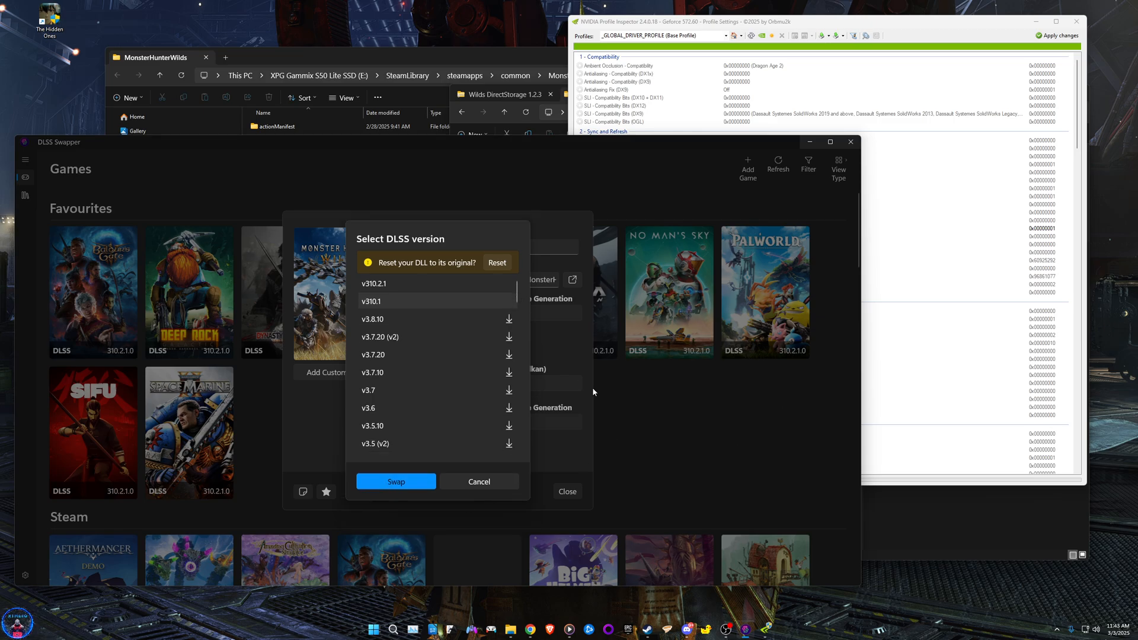
{"action": "left_click", "coordinate": [478, 481]}
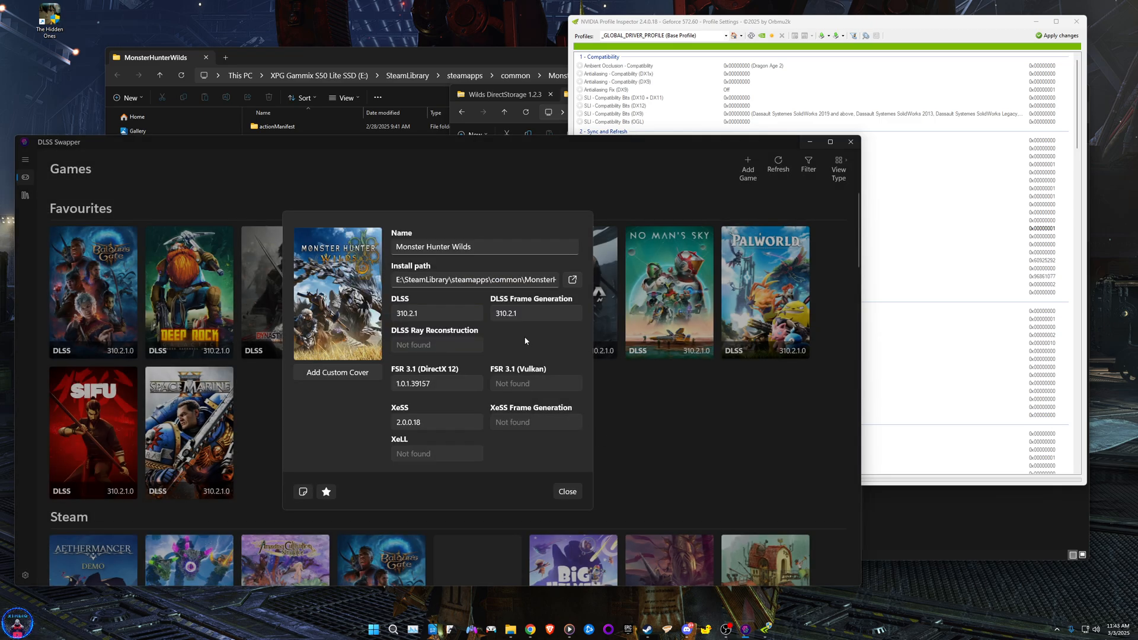
Step: Check the Frame Generation and XeSS version lists, leaving XeSS at 2.0.0.18
{"action": "left_click", "coordinate": [535, 313]}
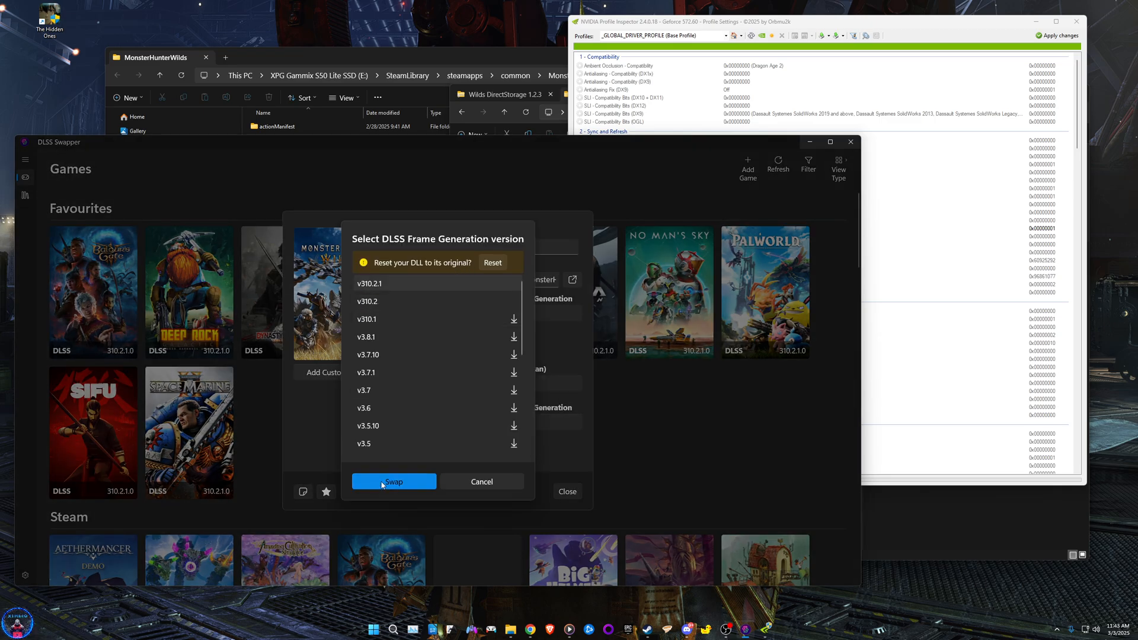
{"action": "left_click", "coordinate": [481, 482]}
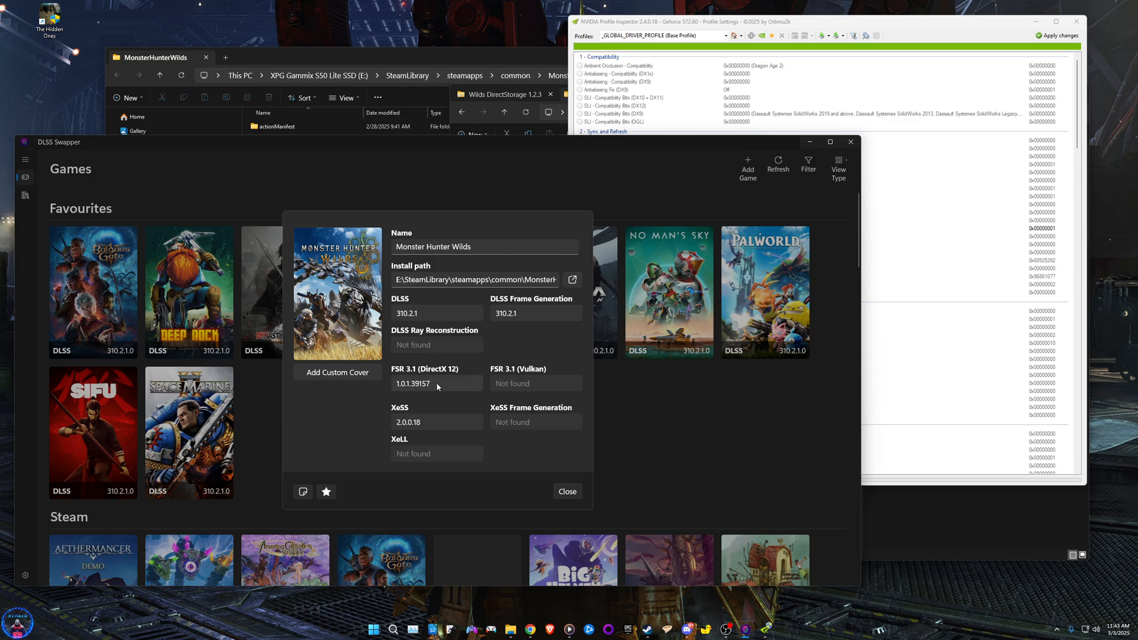
{"action": "mouse_move", "coordinate": [506, 340]}
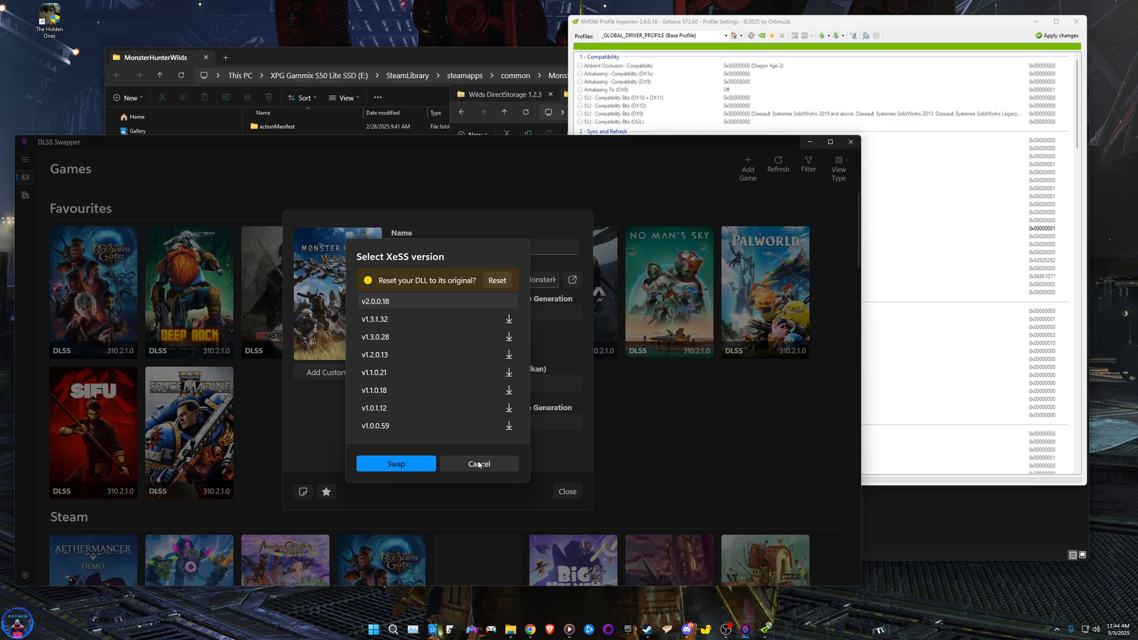
{"action": "left_click", "coordinate": [477, 463]}
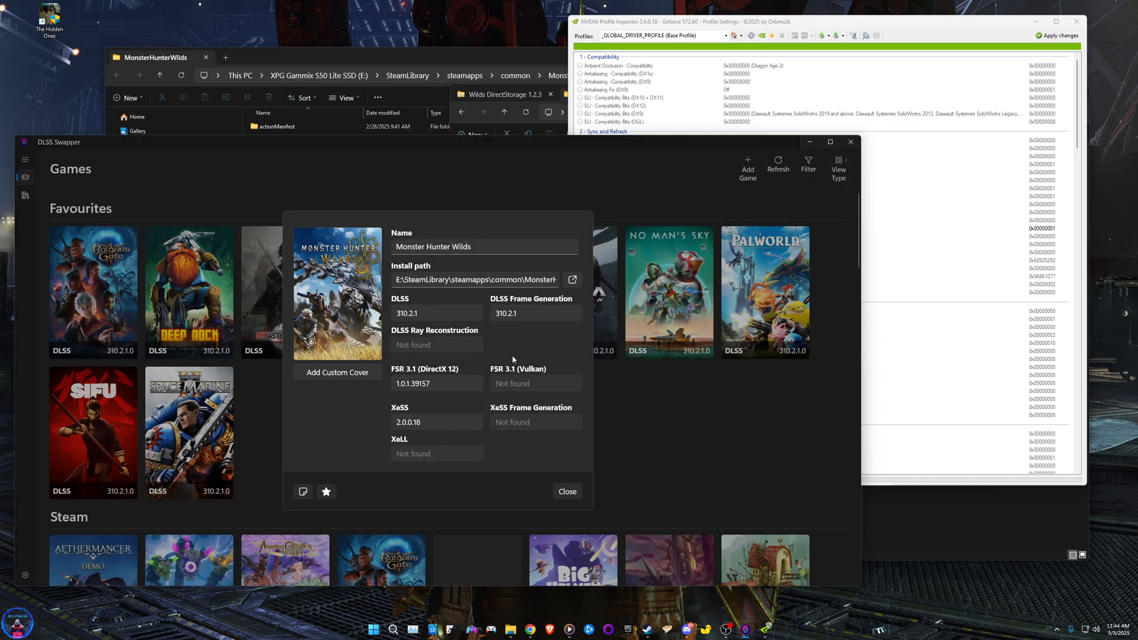
{"action": "mouse_move", "coordinate": [527, 462]}
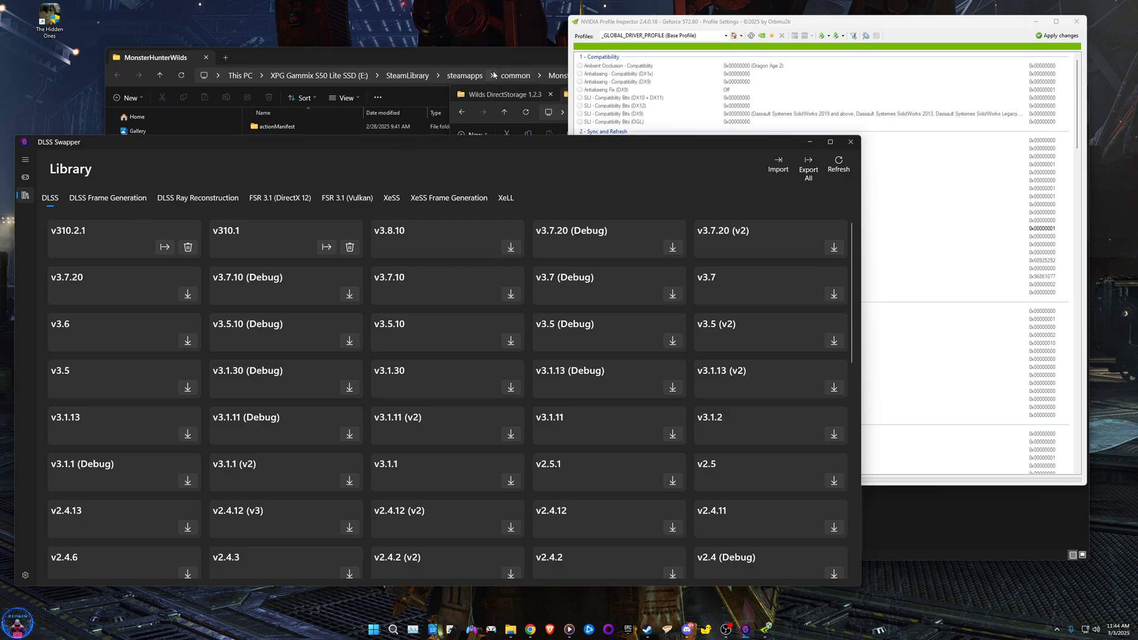
Step: Inspect nvngx_dlss.dll in the Monster Hunter Wilds folder, then minimize DLSS Swapper
{"action": "left_click", "coordinate": [157, 57]}
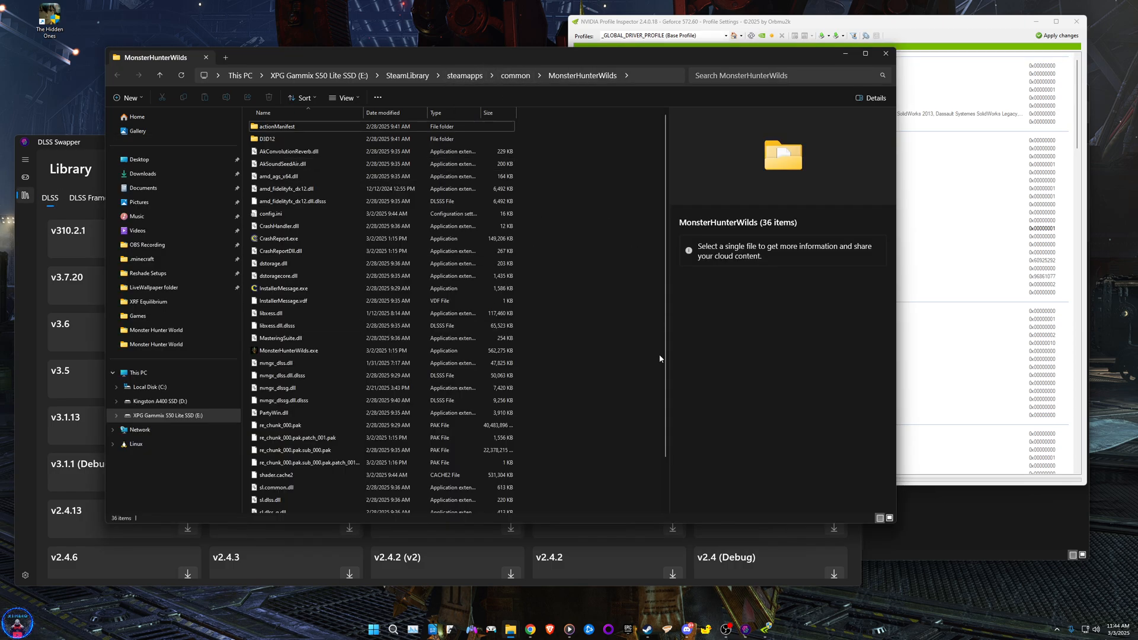
{"action": "left_click", "coordinate": [280, 363]}
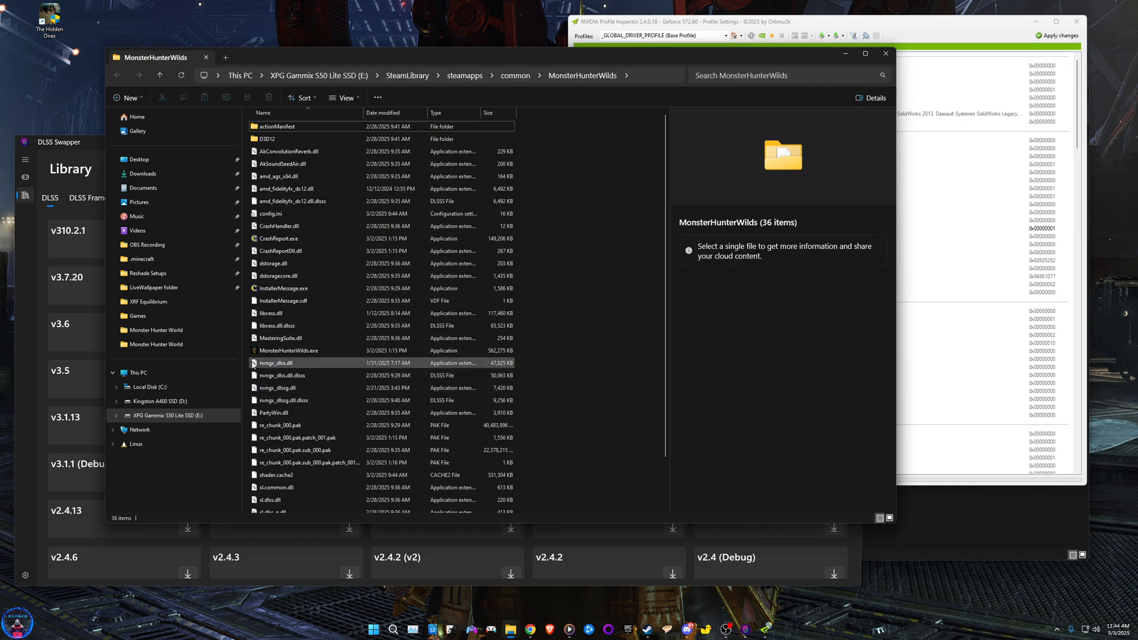
{"action": "left_click", "coordinate": [282, 399]}
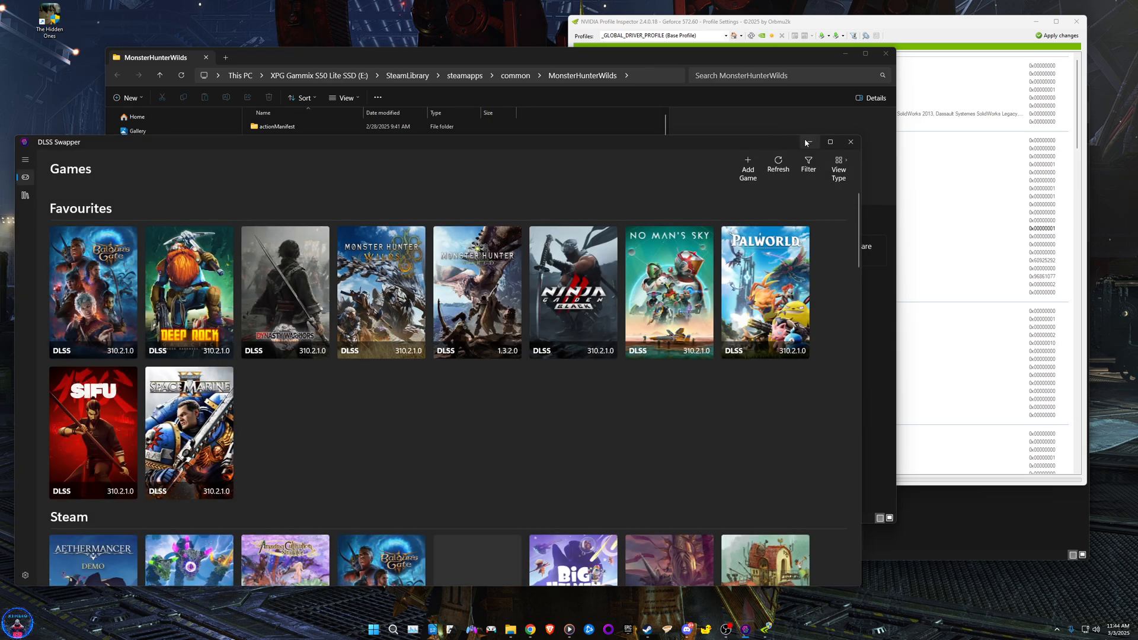
{"action": "left_click", "coordinate": [850, 141]}
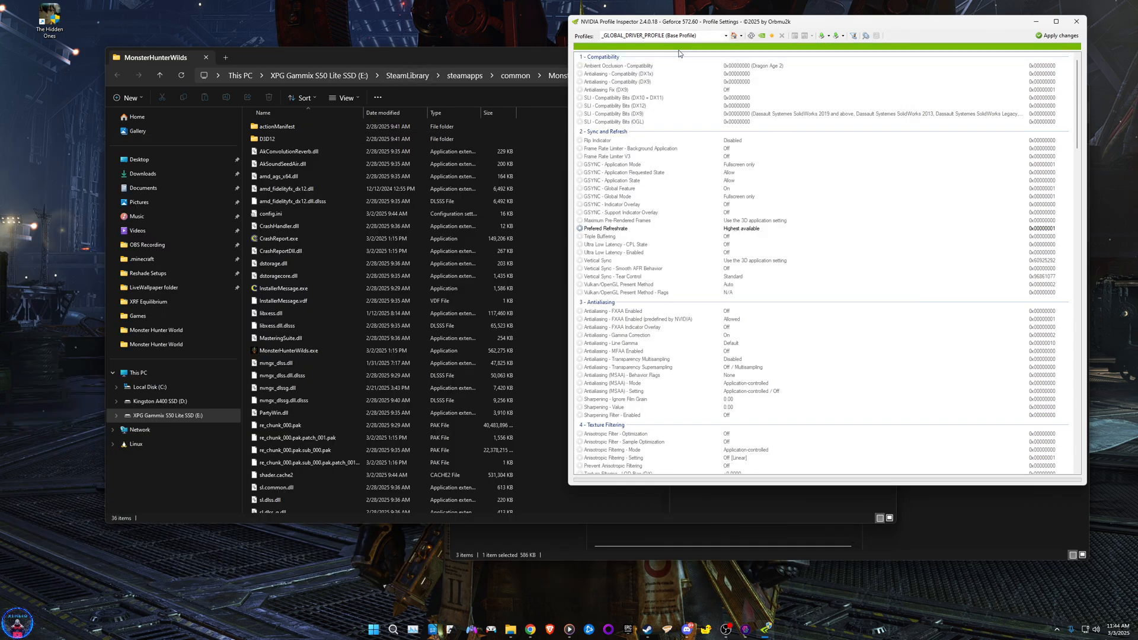
Step: Search 'monst' in Profiles and load the Monster Hunter Wilds profile
{"action": "left_click", "coordinate": [649, 34]}
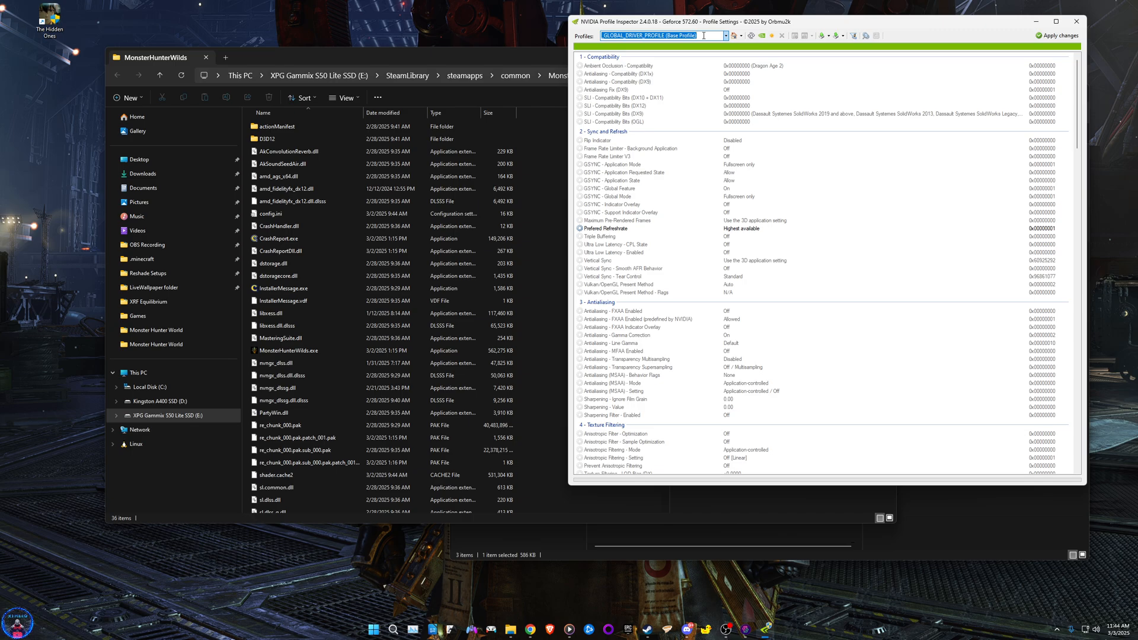
{"action": "type", "text": "monster"}
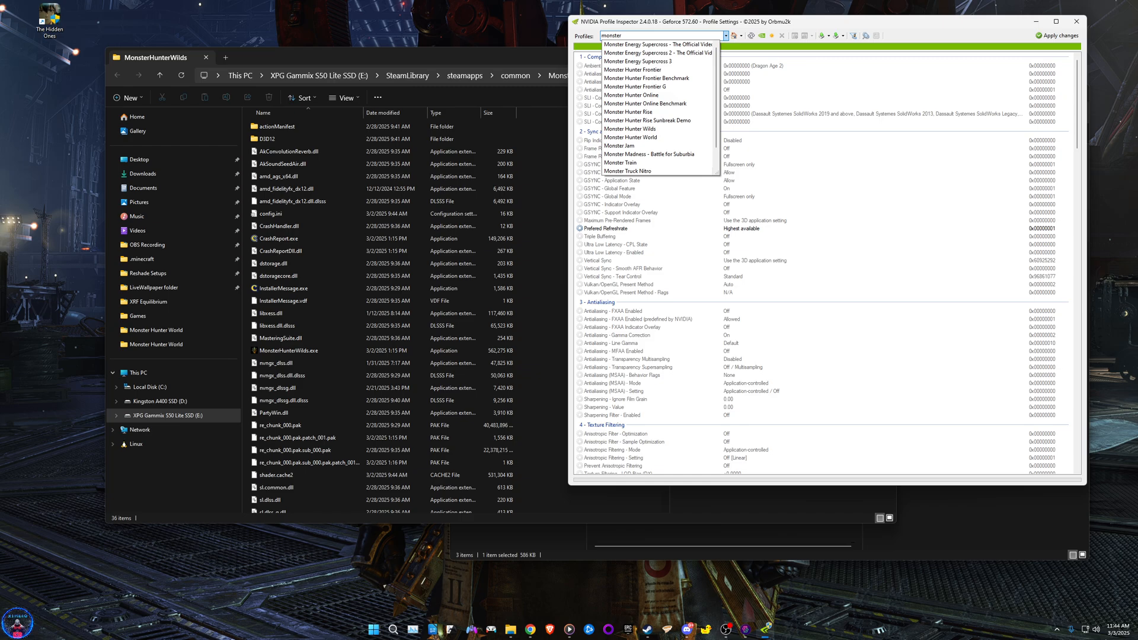
{"action": "left_click", "coordinate": [629, 128]}
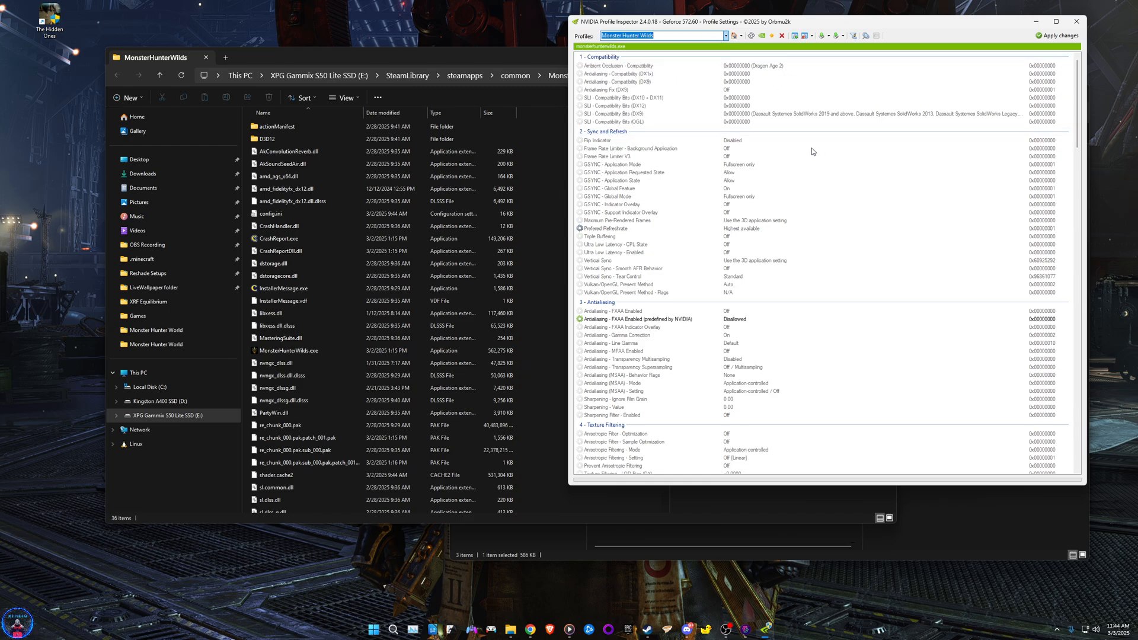
{"action": "mouse_move", "coordinate": [882, 166]}
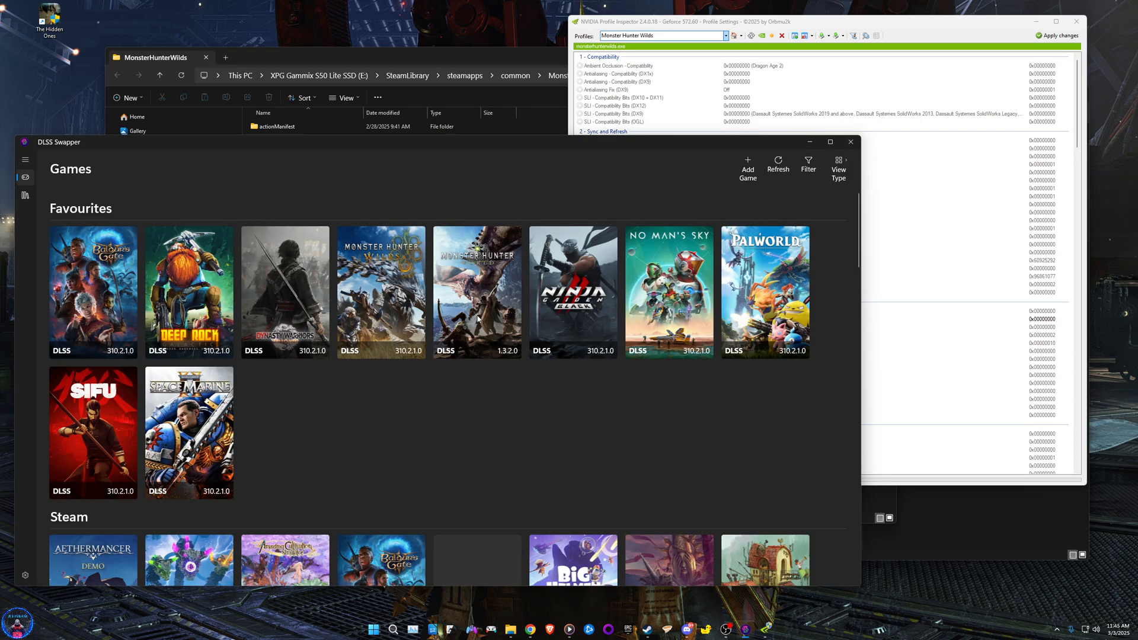
{"action": "left_click", "coordinate": [477, 290]}
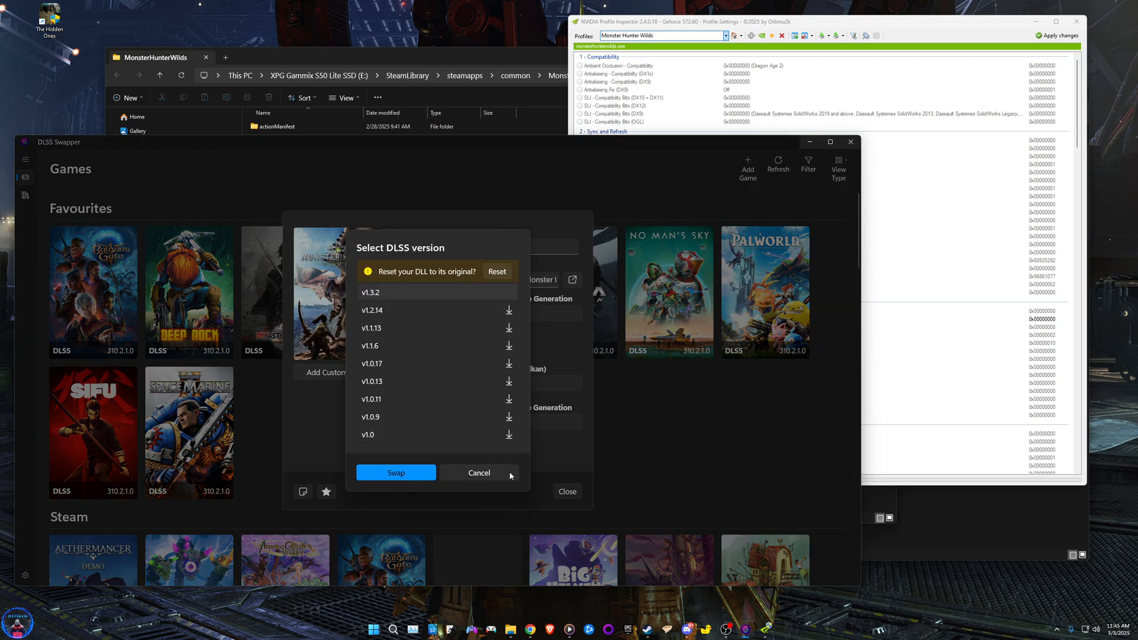
{"action": "left_click", "coordinate": [477, 473]}
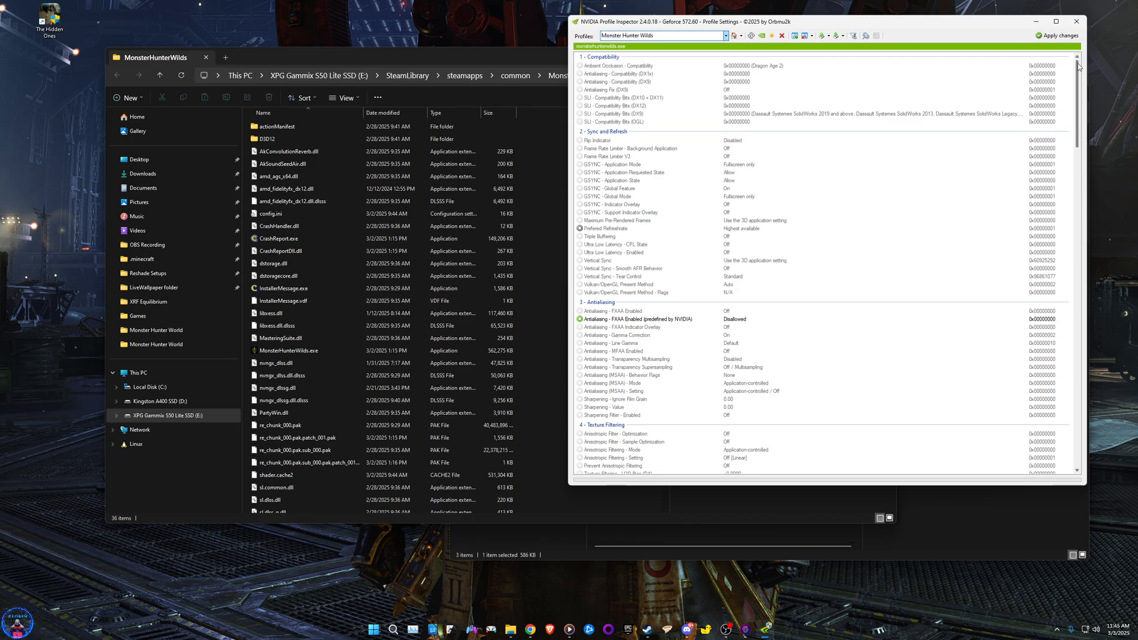
Step: Scroll down to section 5 - Common to review the DLSS override rows
{"action": "scroll", "scroll_direction": "down", "scroll_amount": 3}
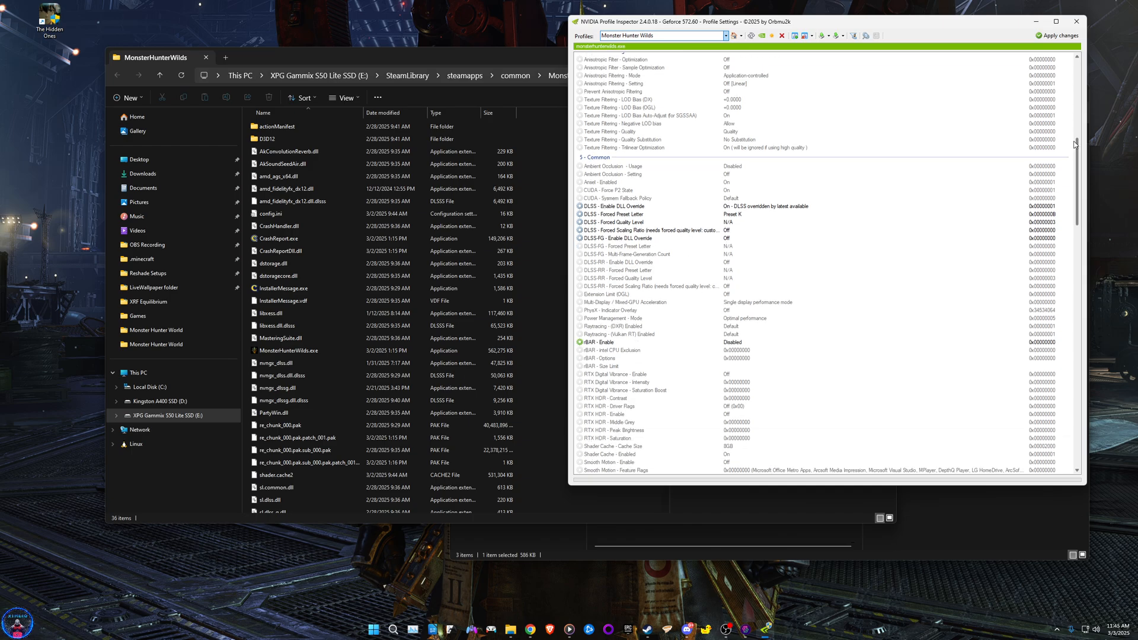
{"action": "scroll", "scroll_direction": "down", "scroll_amount": 3}
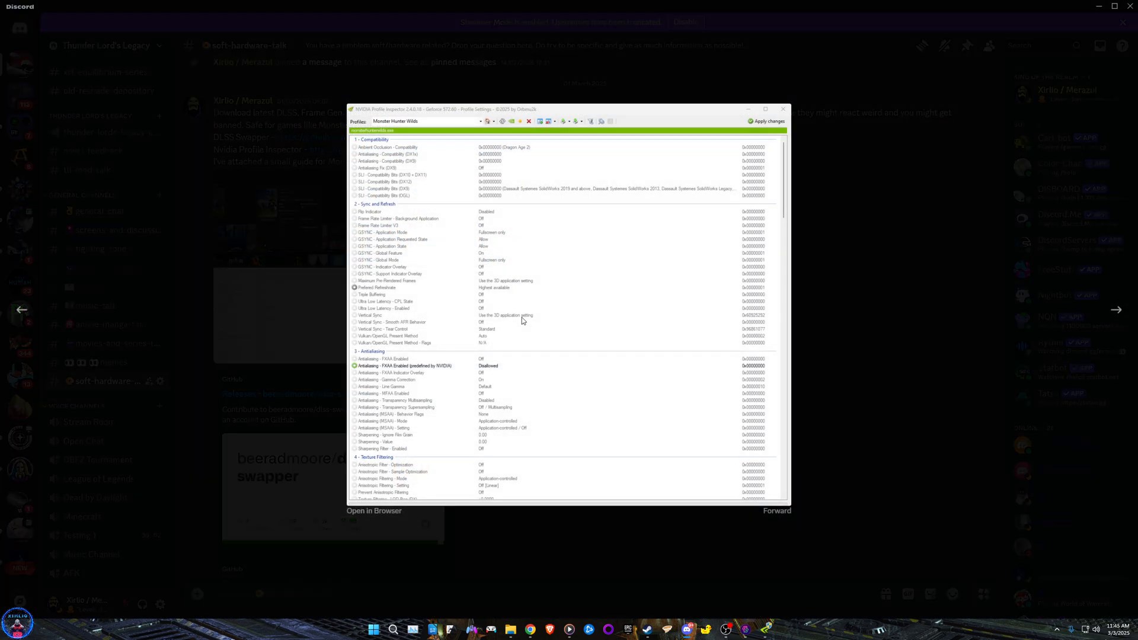
{"action": "mouse_move", "coordinate": [622, 480]}
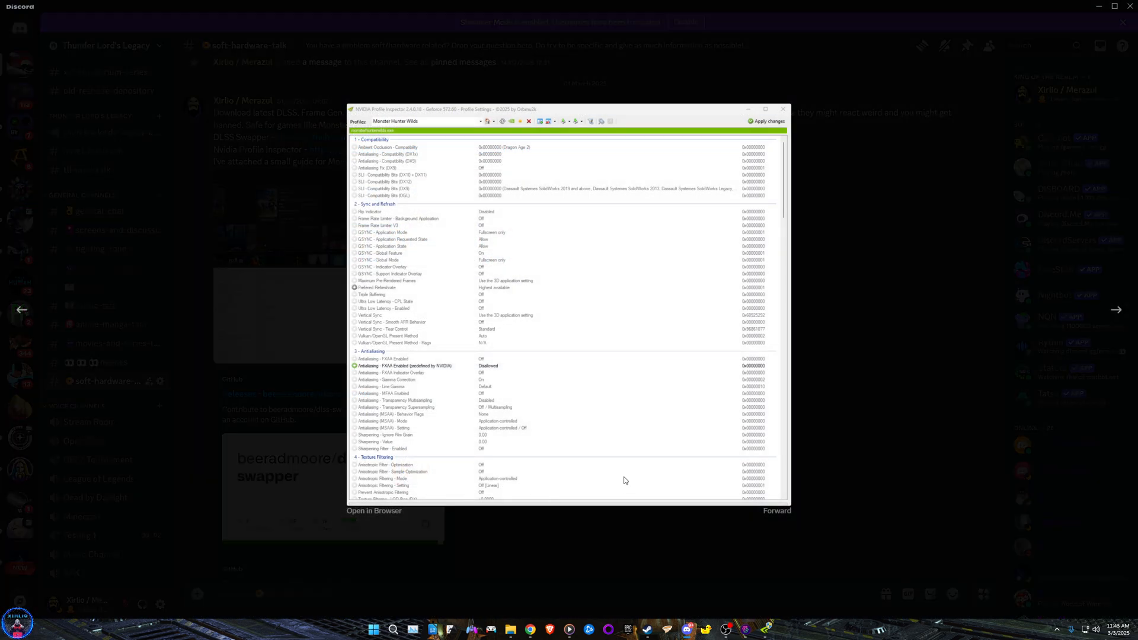
{"action": "mouse_move", "coordinate": [597, 380]}
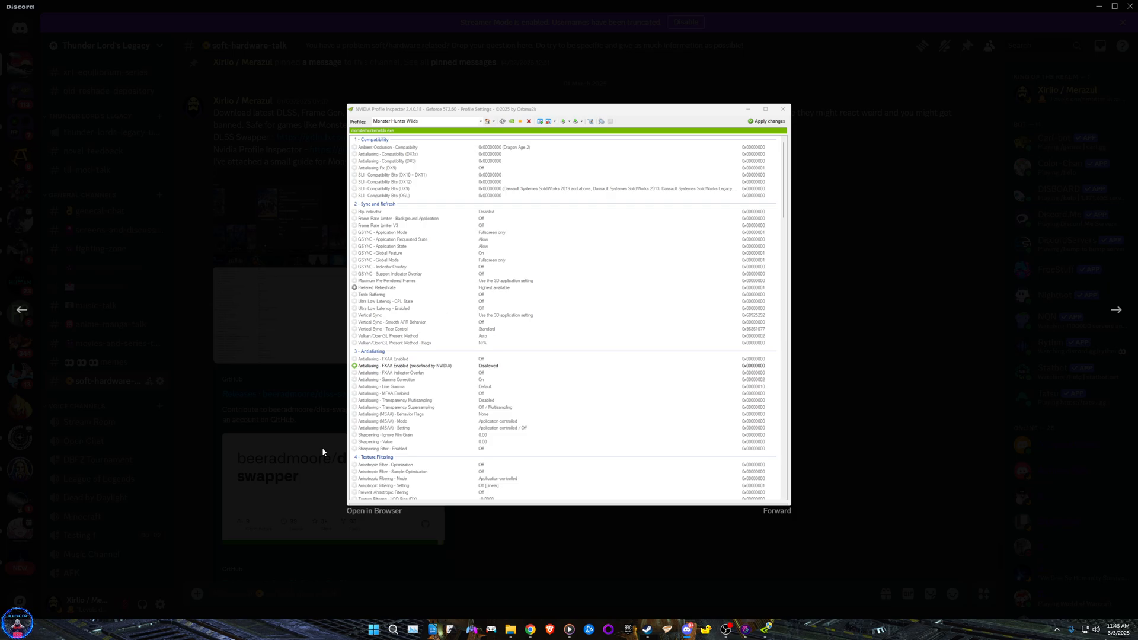
{"action": "mouse_move", "coordinate": [365, 232]}
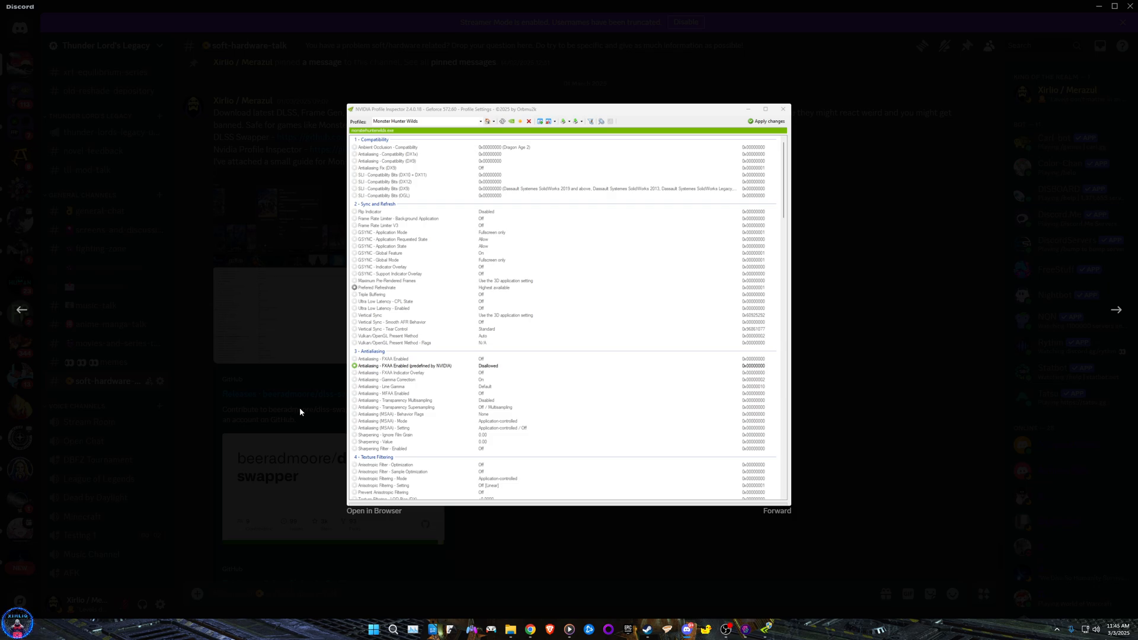
Step: View the Discord guide screenshot showing DLSS overrides on with forced Preset K
{"action": "left_click", "coordinate": [783, 109]}
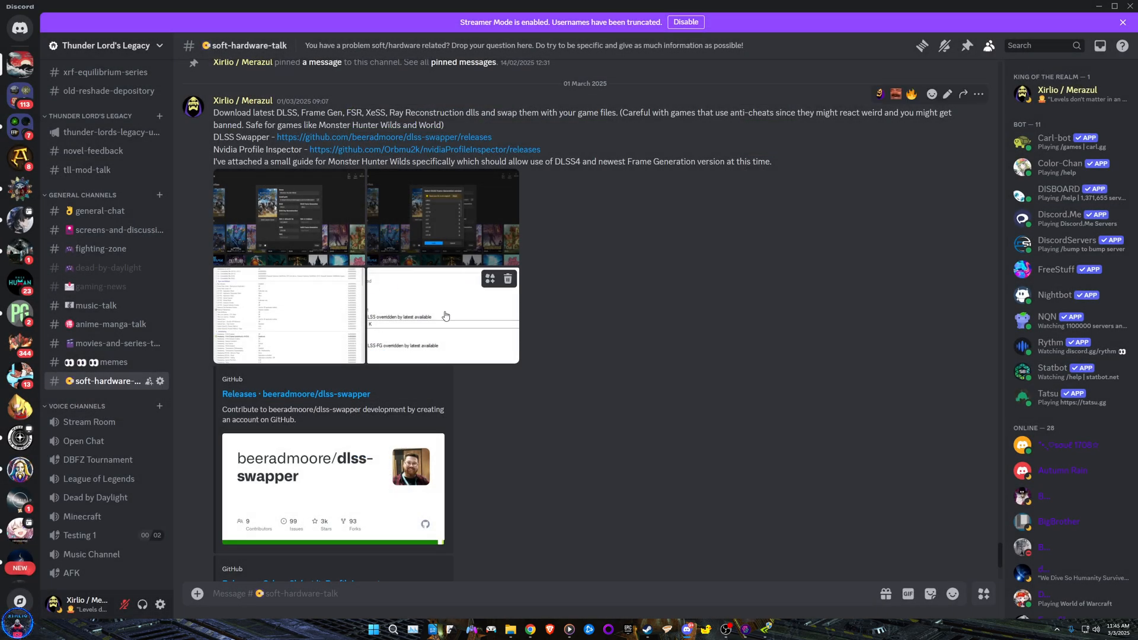
{"action": "left_click", "coordinate": [442, 315]}
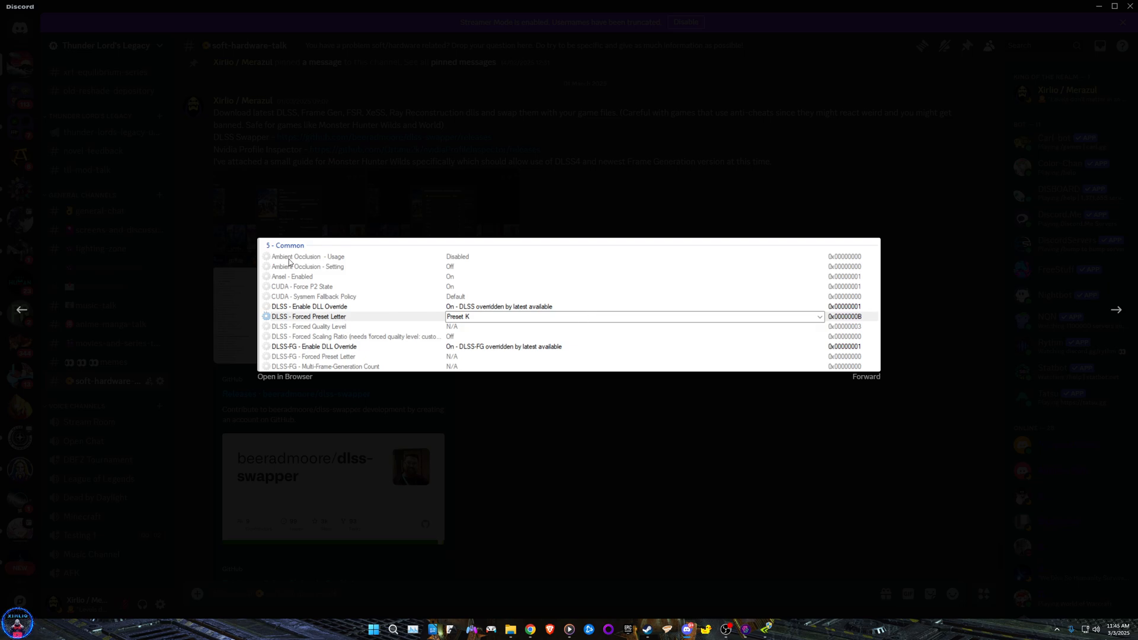
{"action": "mouse_move", "coordinate": [499, 416]}
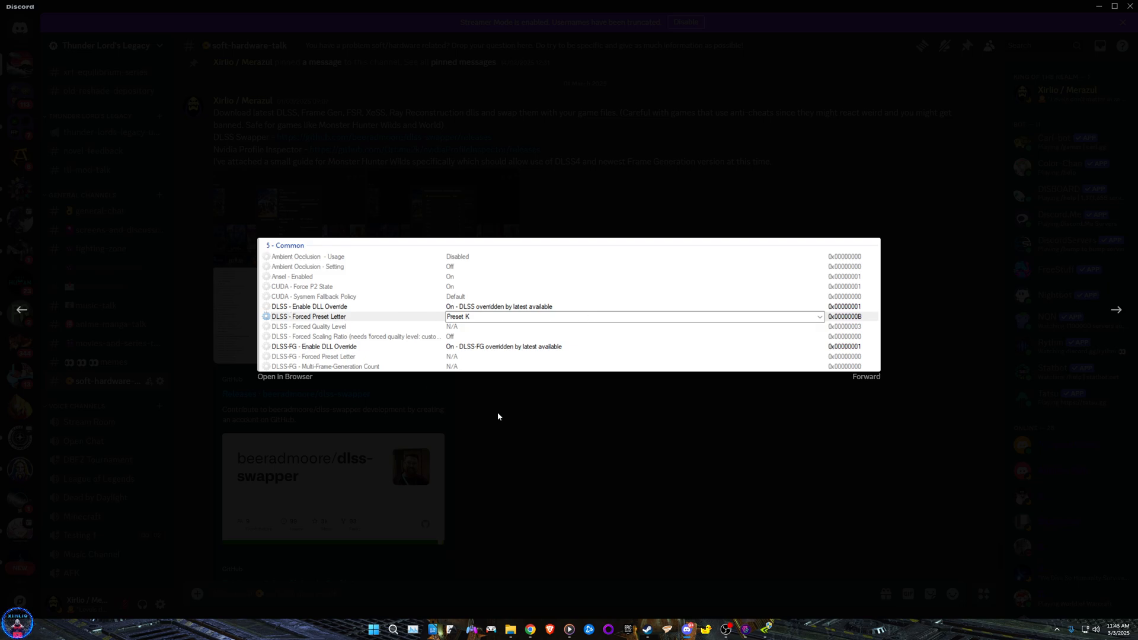
{"action": "left_click", "coordinate": [498, 416]}
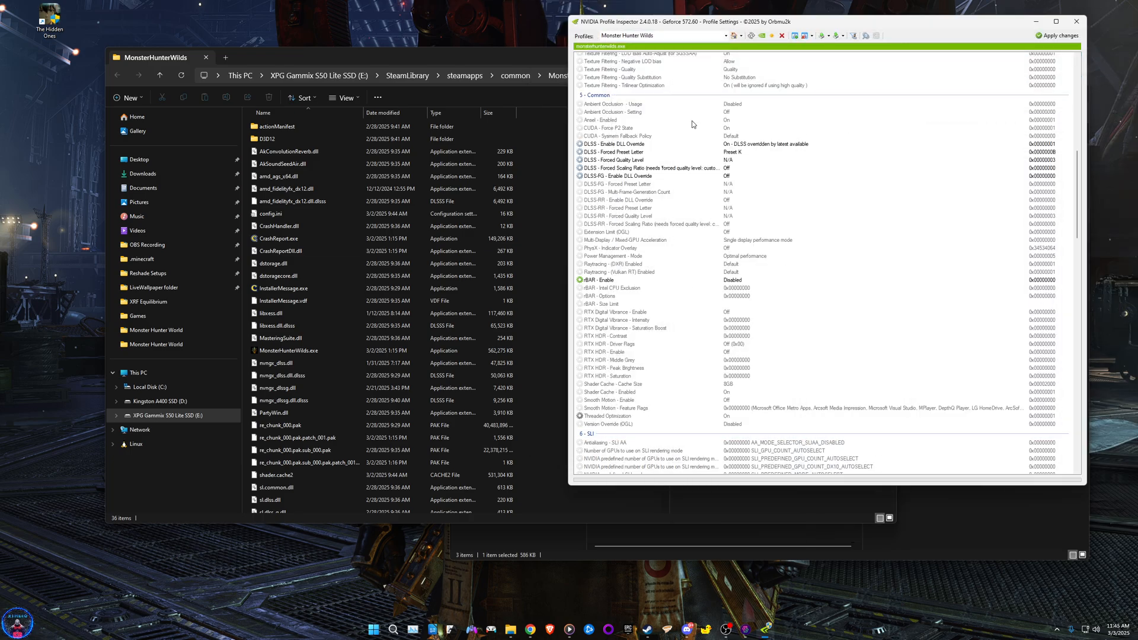
{"action": "mouse_move", "coordinate": [661, 254]}
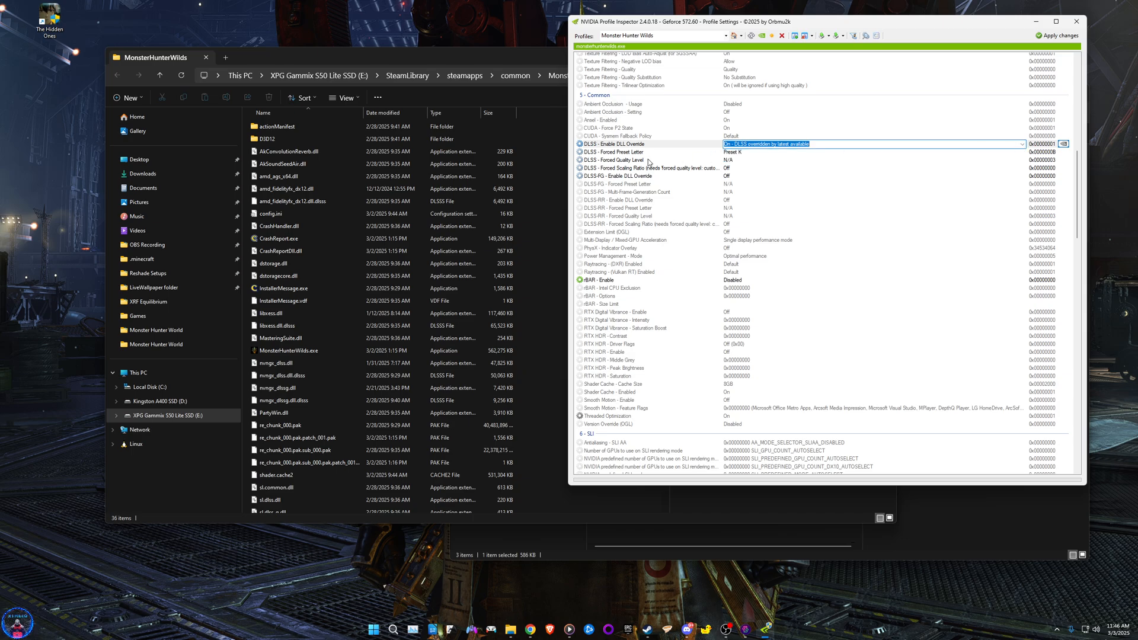
{"action": "mouse_move", "coordinate": [755, 161]}
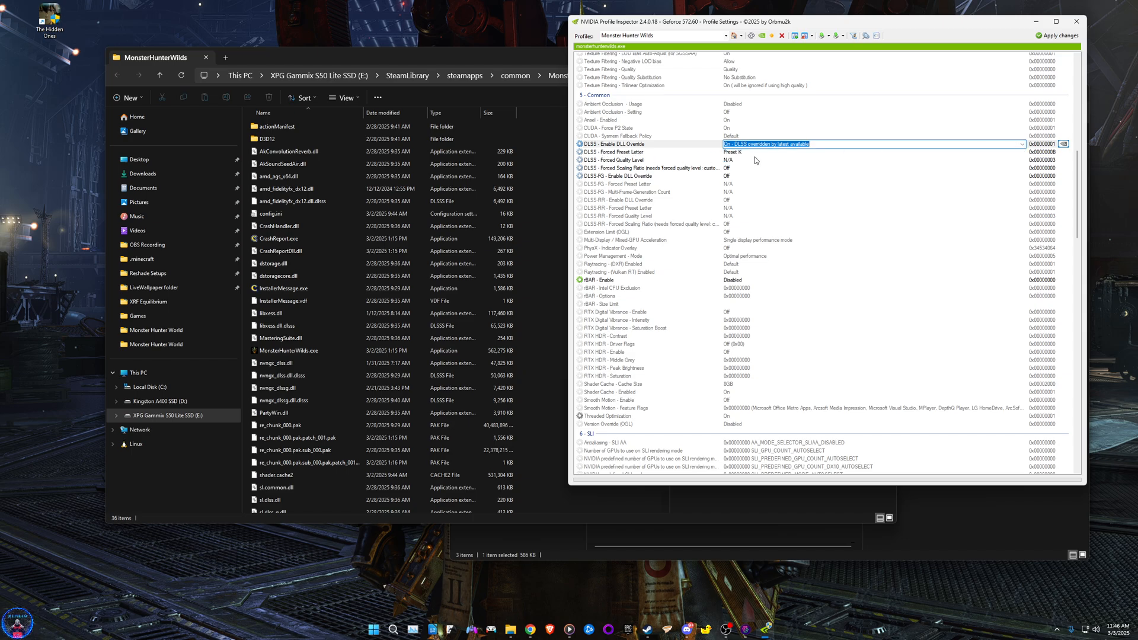
Step: Set 'DLSS-FG - Enable DLL Override' to 'On - DLSS-FG overridden by latest available'
{"action": "left_click", "coordinate": [620, 152]}
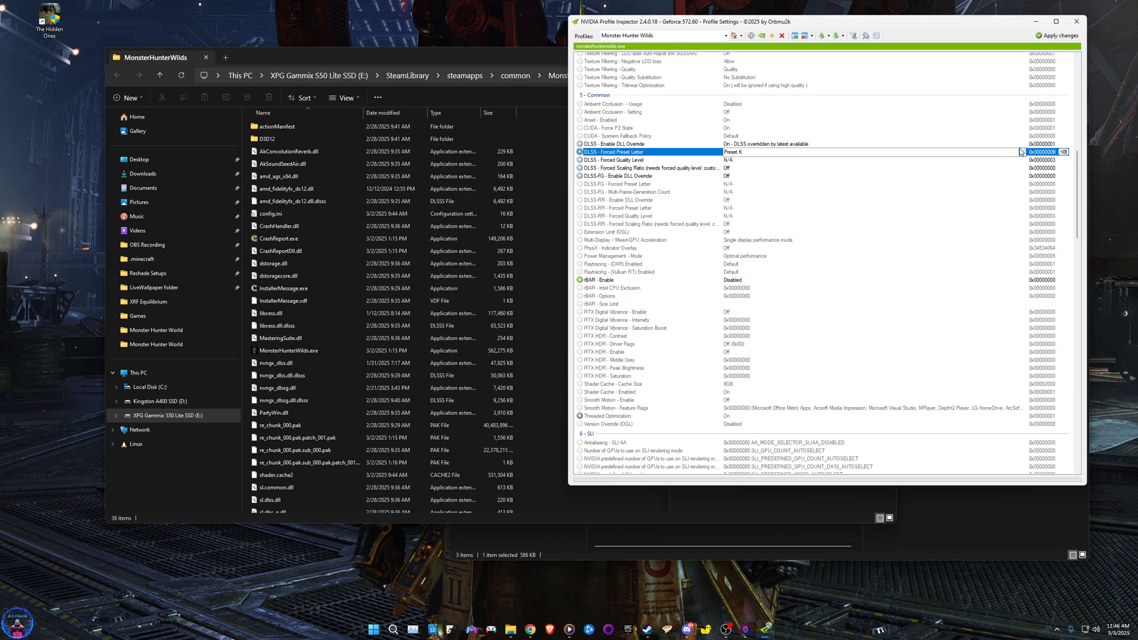
{"action": "left_click", "coordinate": [1020, 151]}
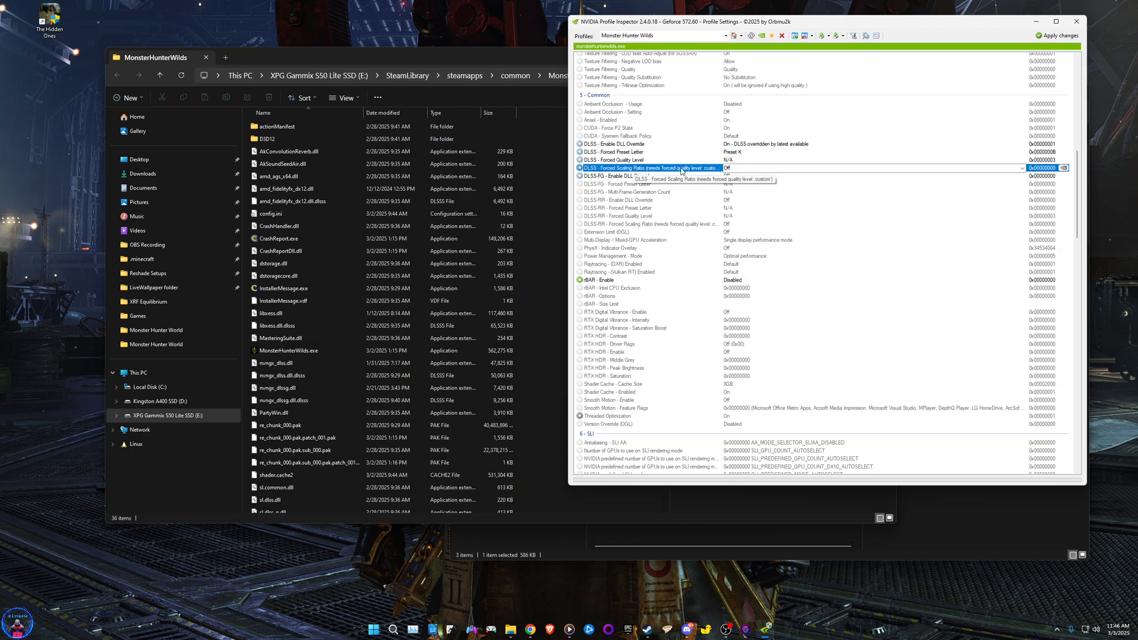
{"action": "left_click", "coordinate": [616, 176]}
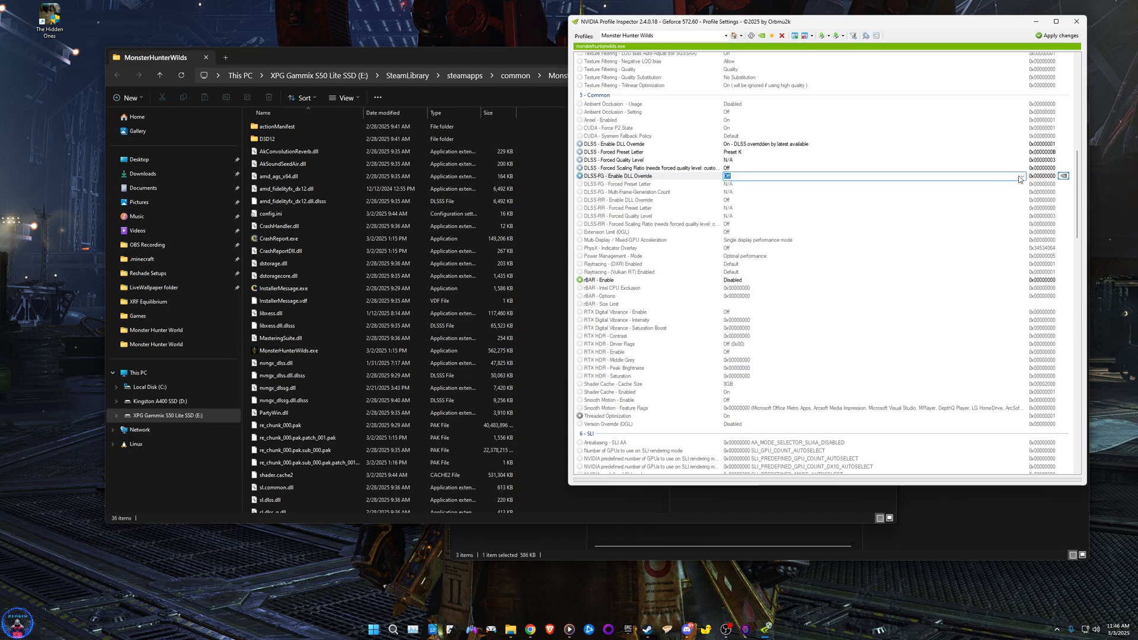
{"action": "left_click", "coordinate": [1020, 176]}
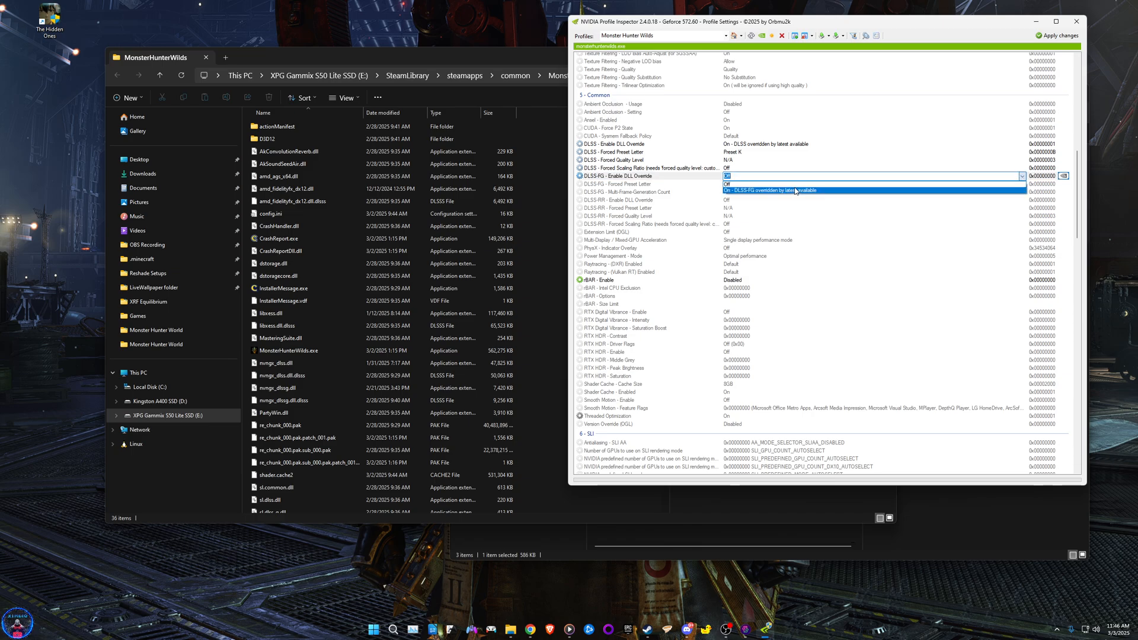
{"action": "left_click", "coordinate": [769, 190]}
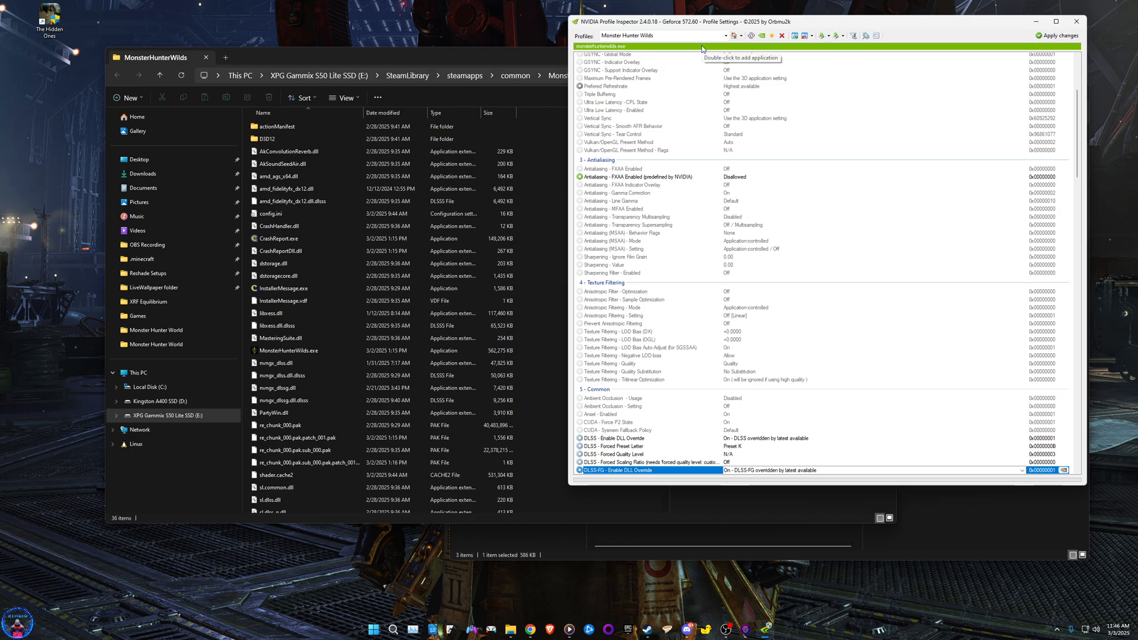
{"action": "mouse_move", "coordinate": [794, 35]}
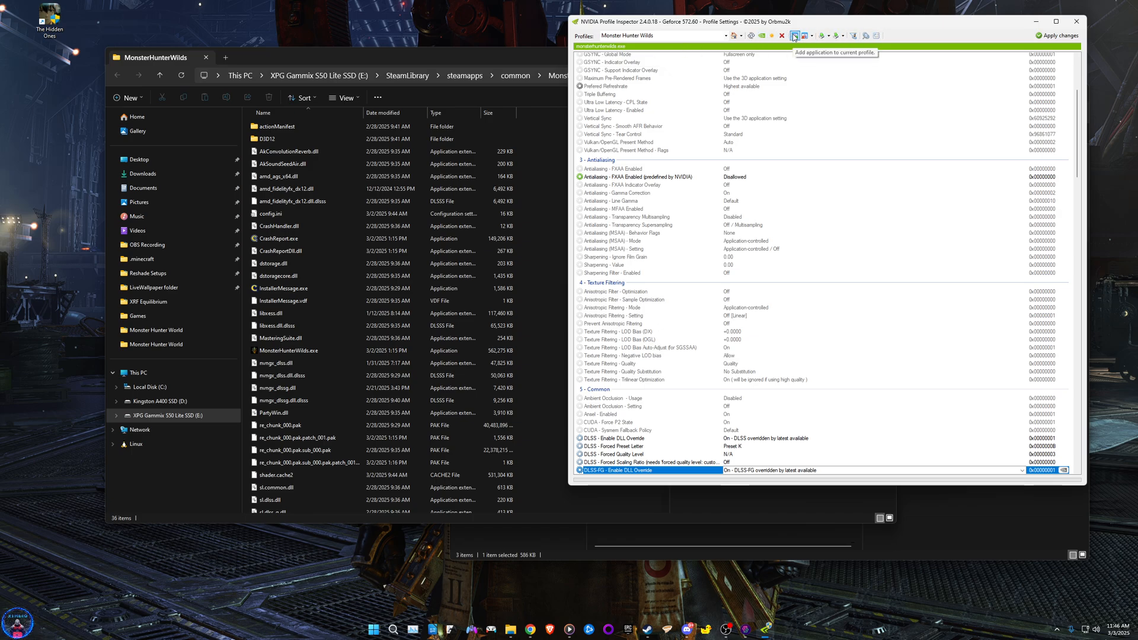
{"action": "mouse_move", "coordinate": [802, 36]}
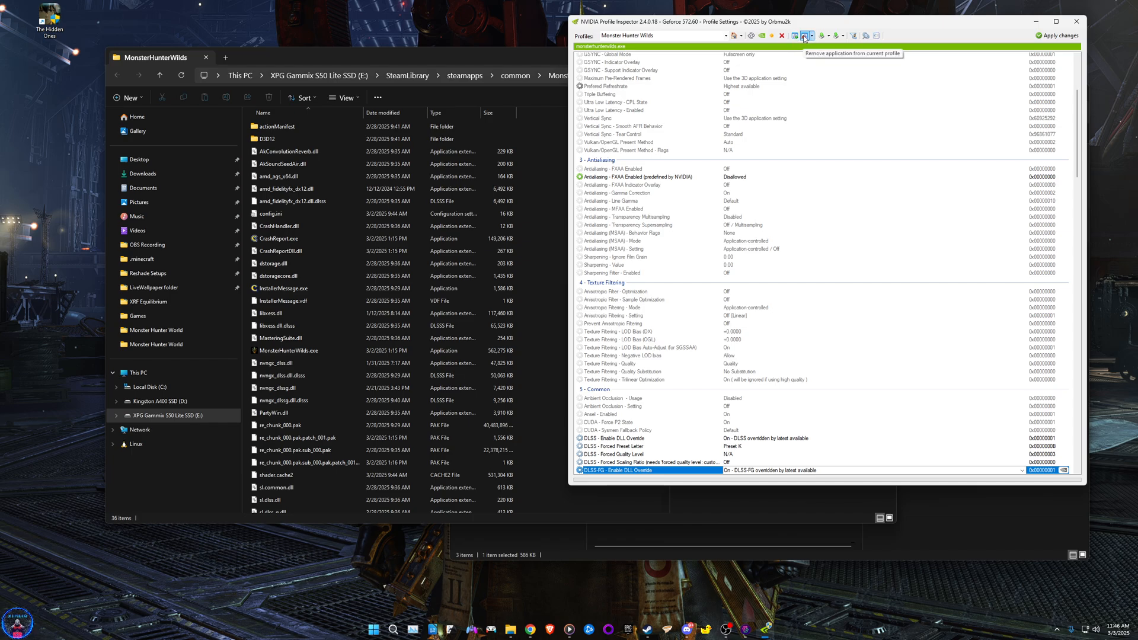
{"action": "mouse_move", "coordinate": [794, 35]}
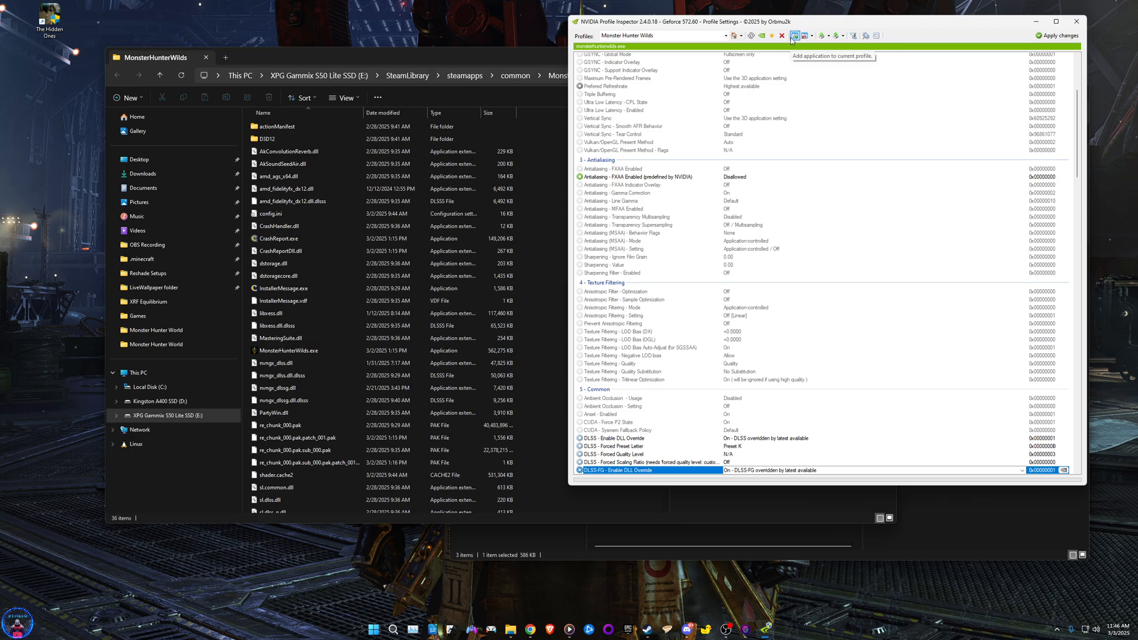
Step: Check adding an application to the profile, cancel the Browse dialog, and close Profile Inspector
{"action": "left_click", "coordinate": [792, 35]}
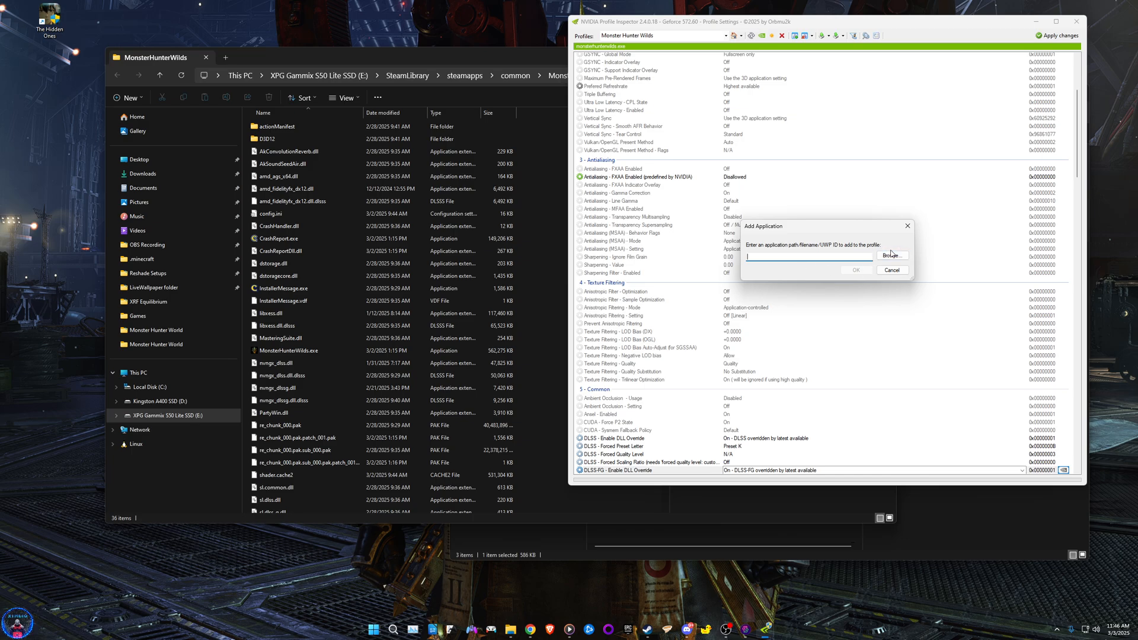
{"action": "left_click", "coordinate": [891, 255]}
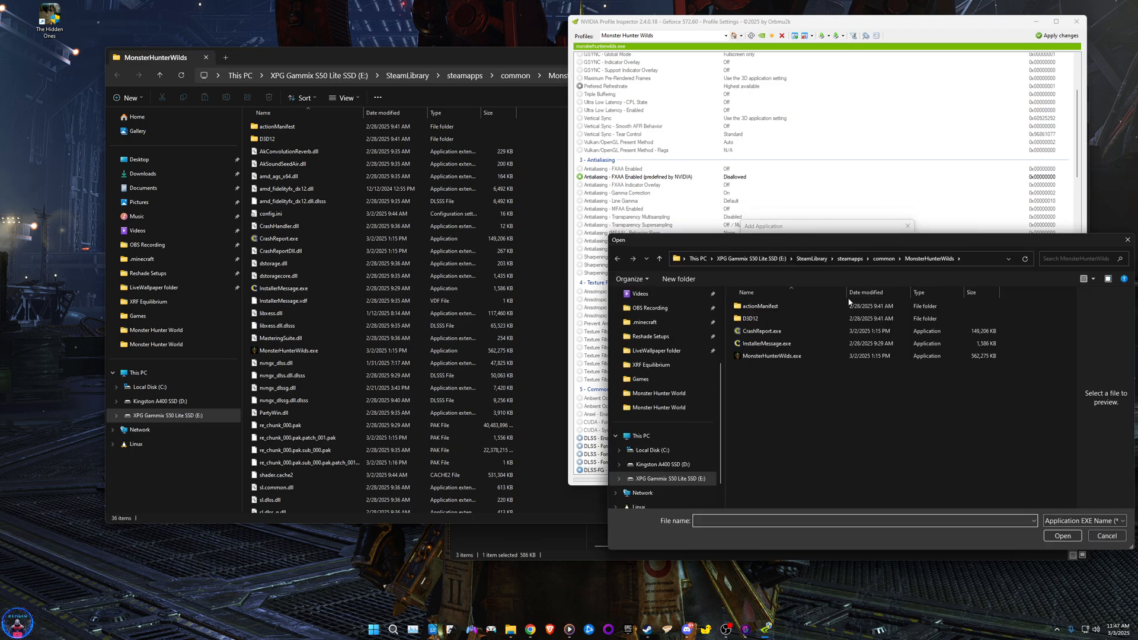
{"action": "left_click", "coordinate": [772, 355]}
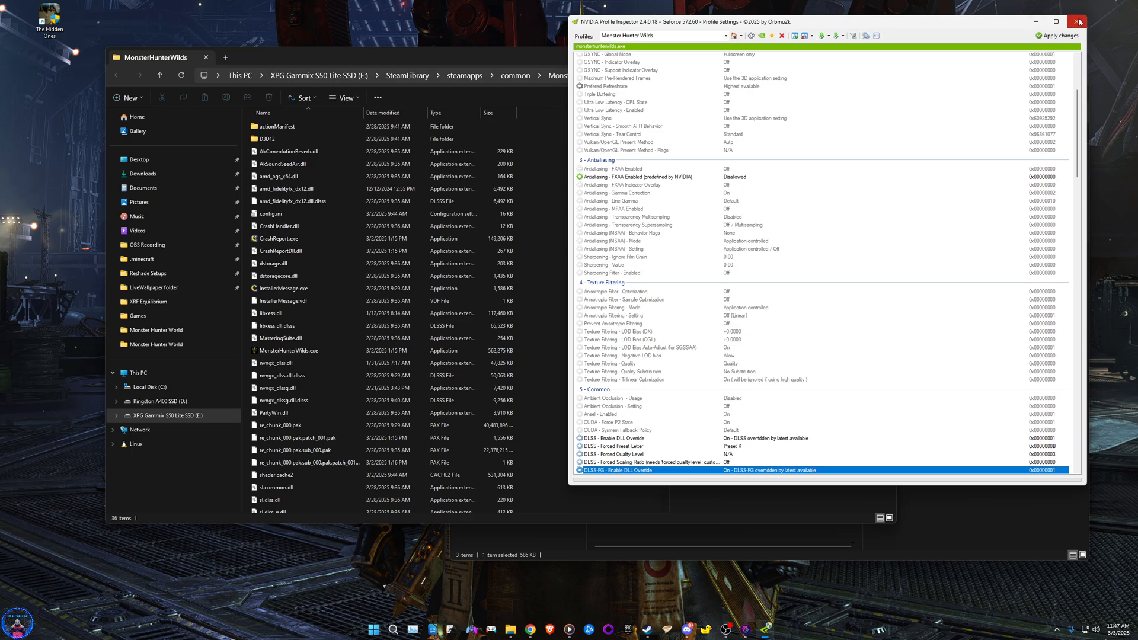
{"action": "left_click", "coordinate": [1077, 21]}
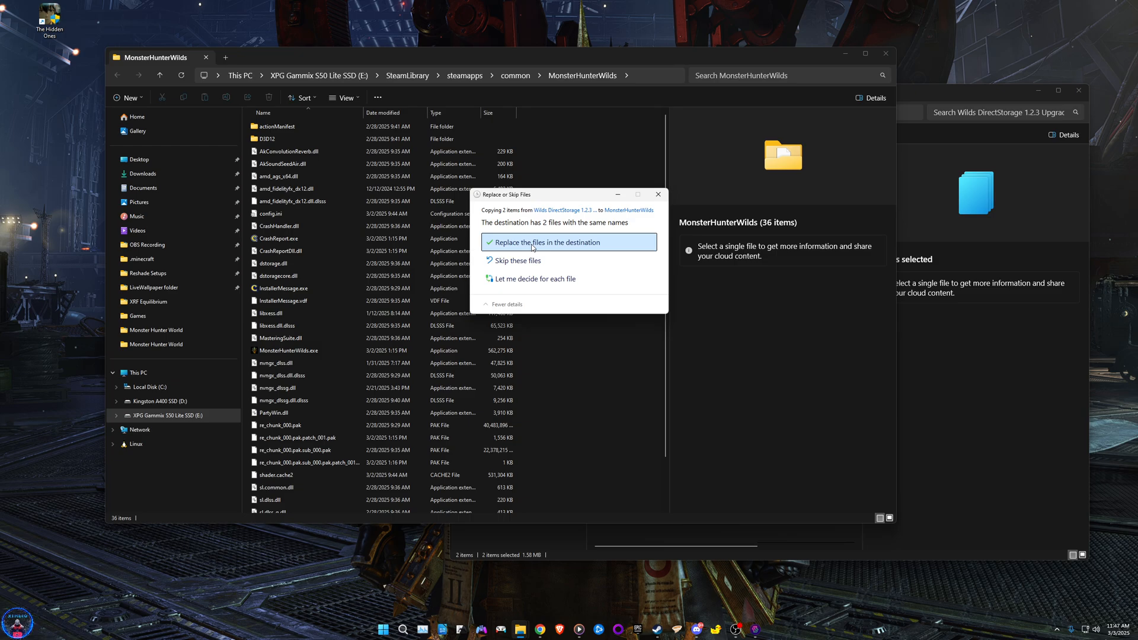
Step: Replace dstorage.dll and dstoragecore.dll in the game folder with the DirectStorage 1.2.3 files
{"action": "left_click", "coordinate": [543, 241]}
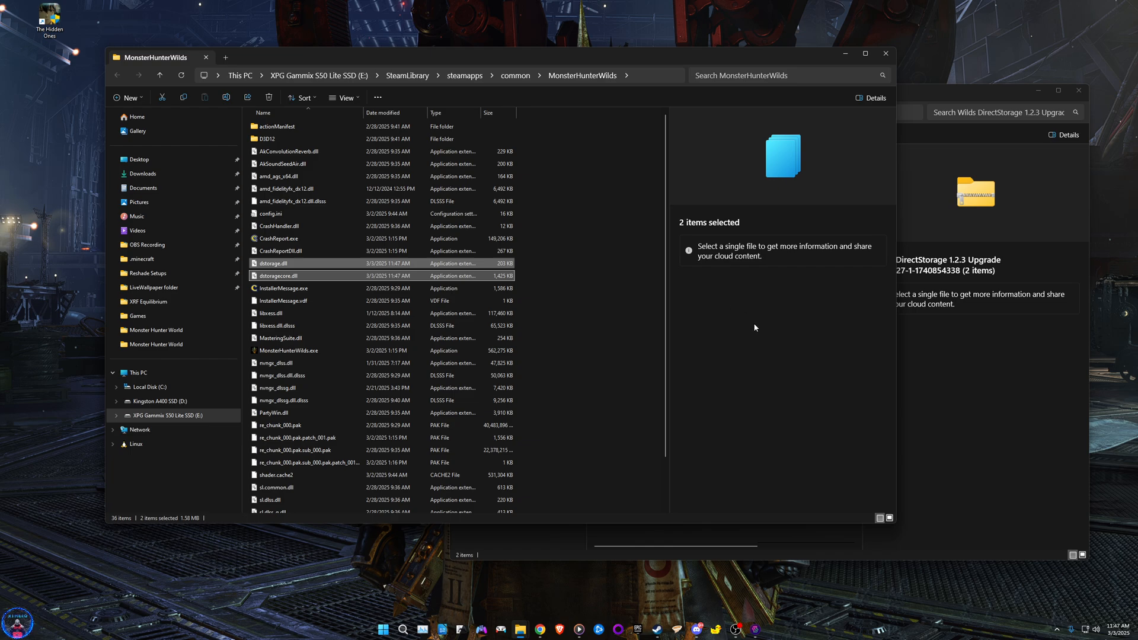
{"action": "mouse_move", "coordinate": [755, 327]}
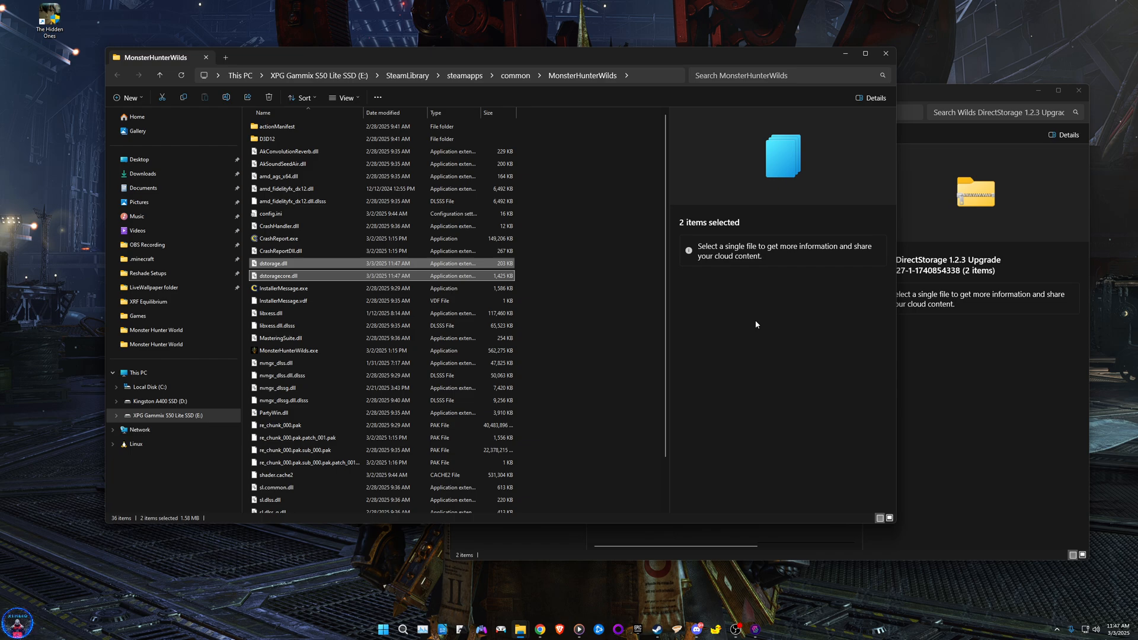
{"action": "mouse_move", "coordinate": [754, 324]}
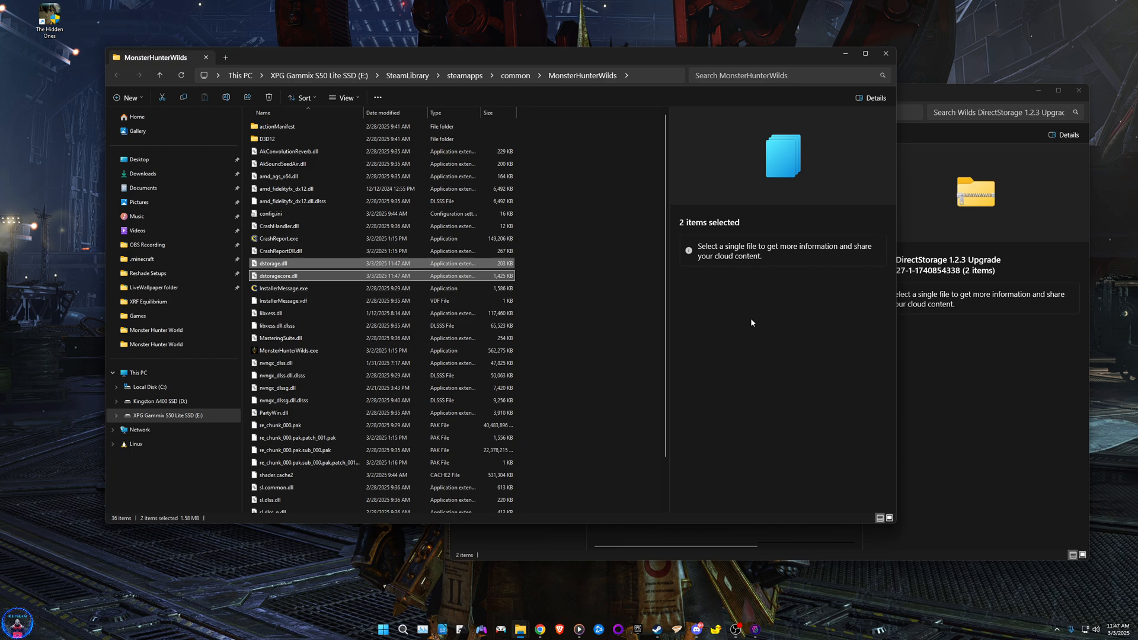
{"action": "mouse_move", "coordinate": [731, 303]}
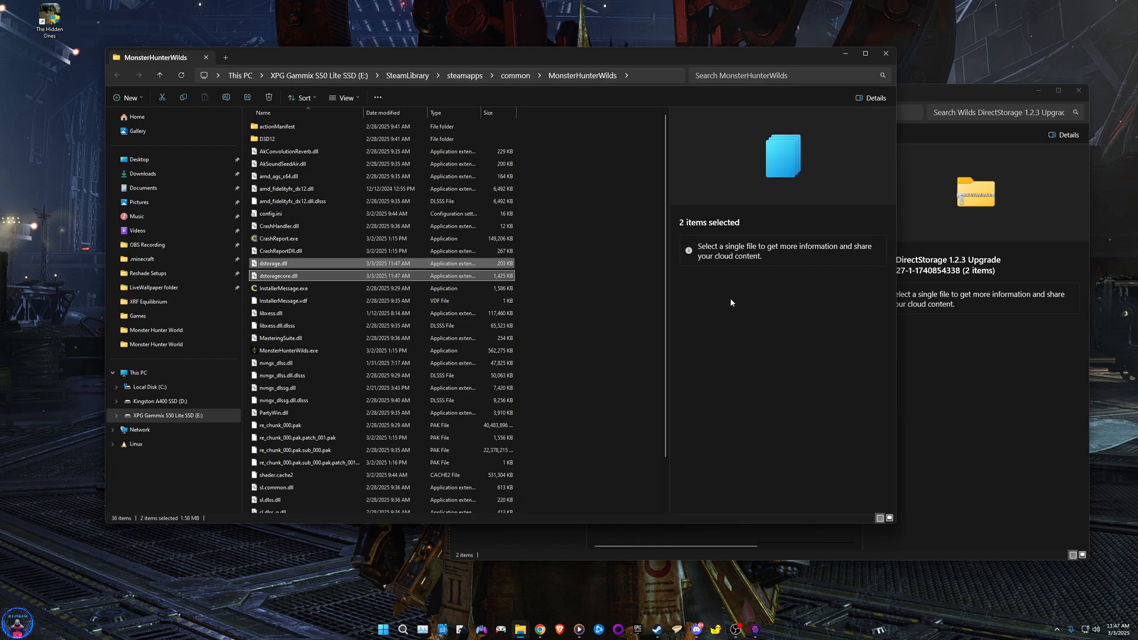
{"action": "mouse_move", "coordinate": [728, 299]}
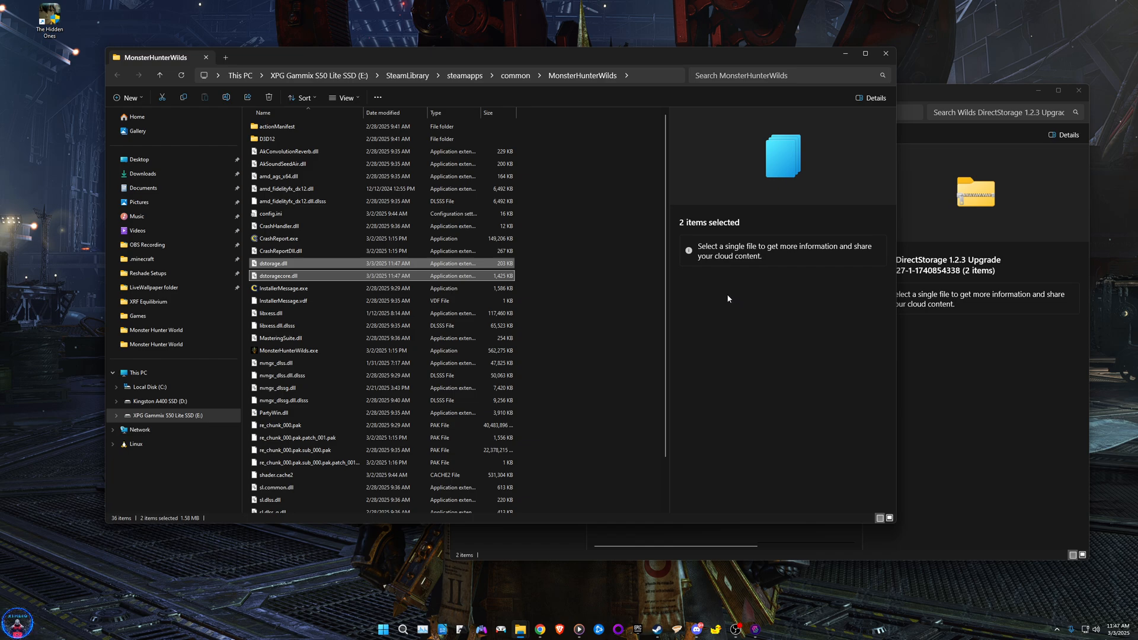
{"action": "mouse_move", "coordinate": [703, 290]}
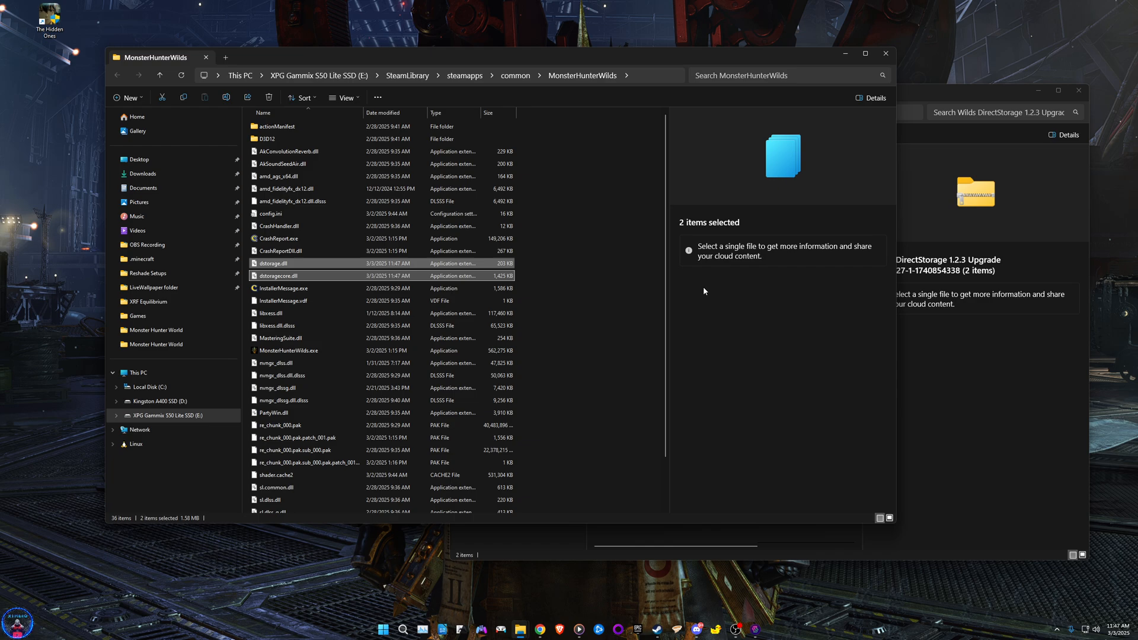